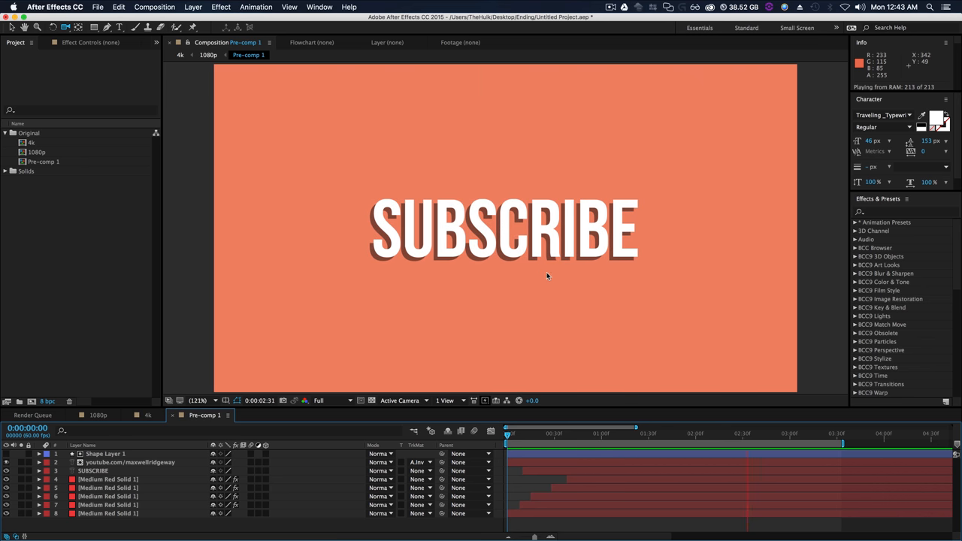
# Collapse the Original folder in the Project panel before starting the new composition.
pyautogui.click(830, 440)
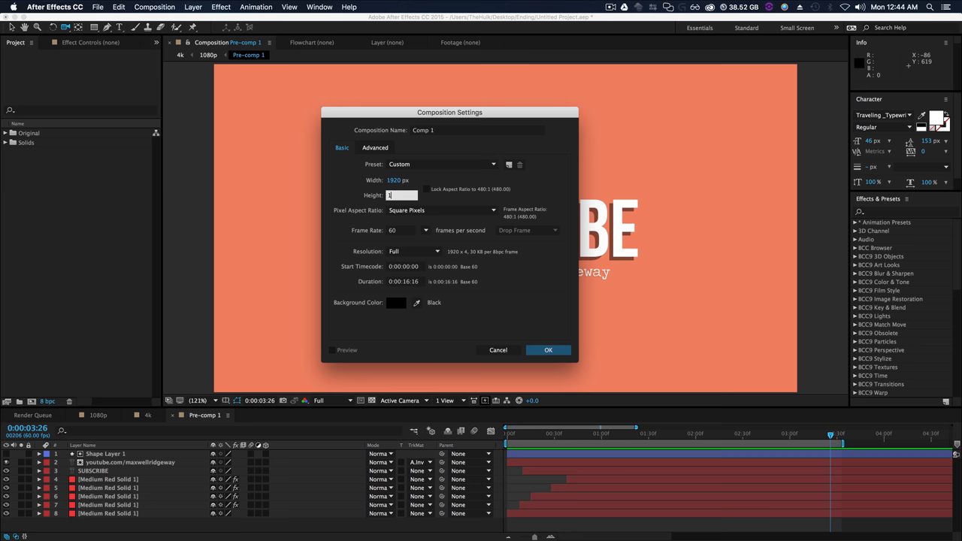
# Finish Comp 1 settings with height 1080 and duration 0:00:10:00, then confirm.
pyautogui.write('1080')
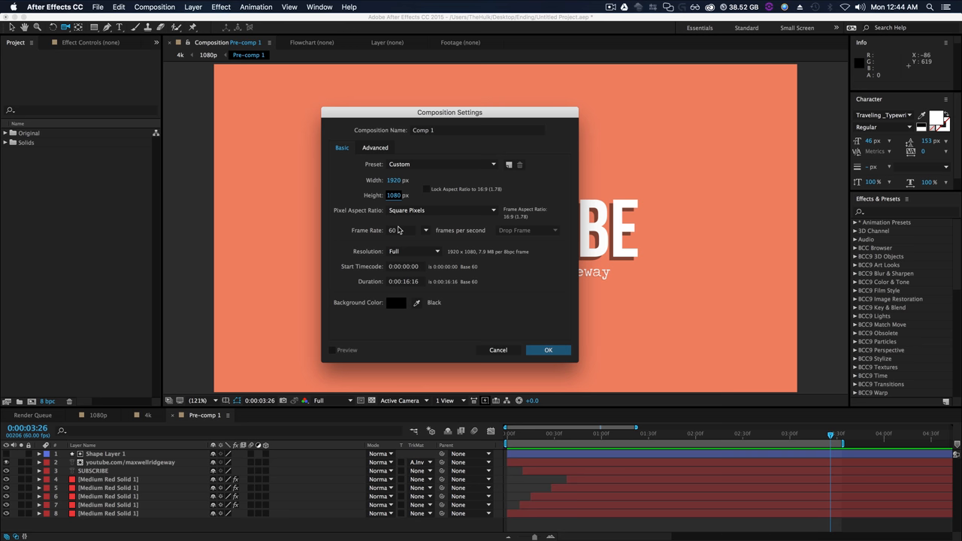
pyautogui.moveTo(405, 238)
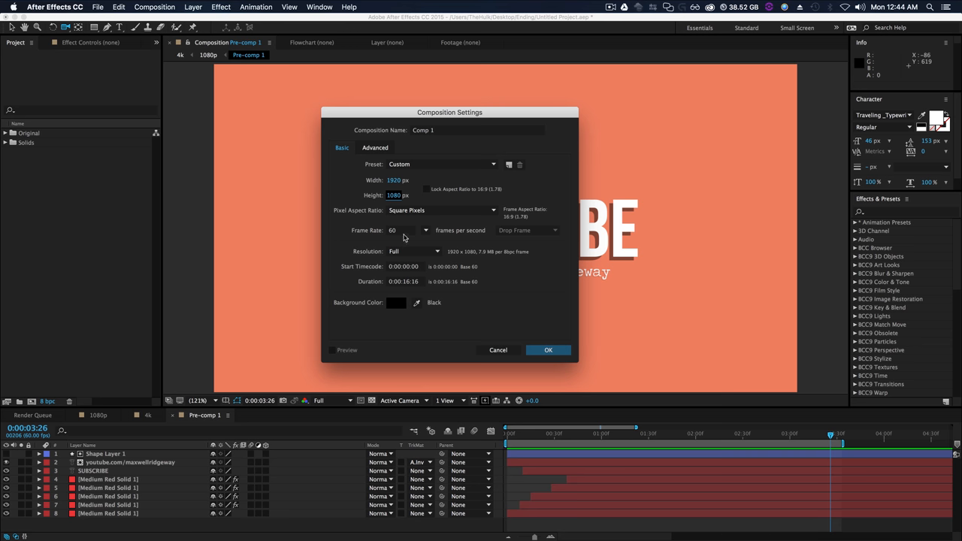
pyautogui.click(404, 281)
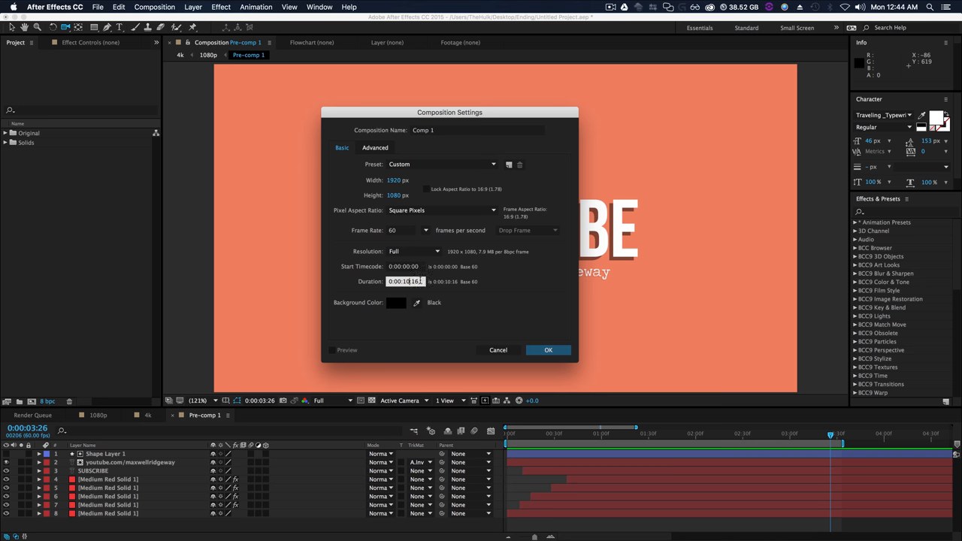
pyautogui.write('0:00:10:00')
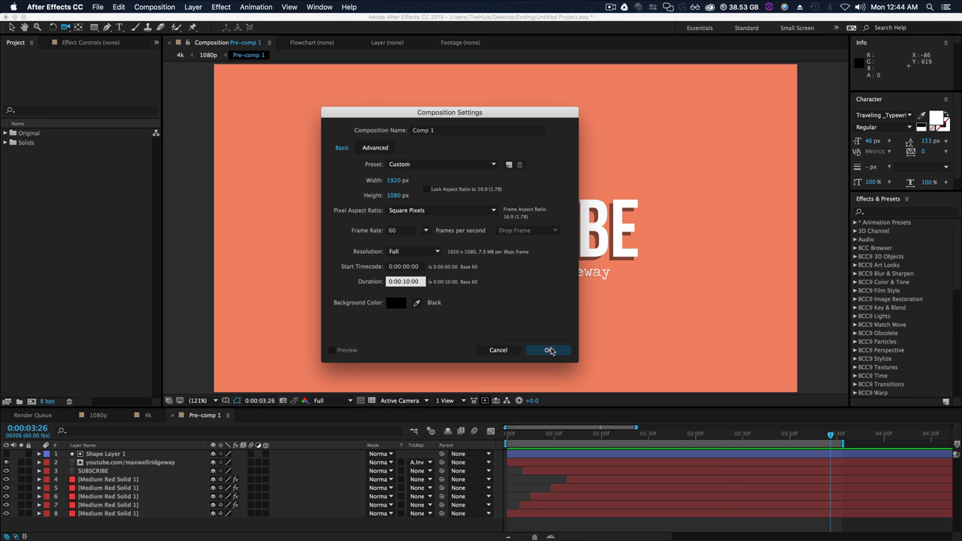
pyautogui.click(547, 350)
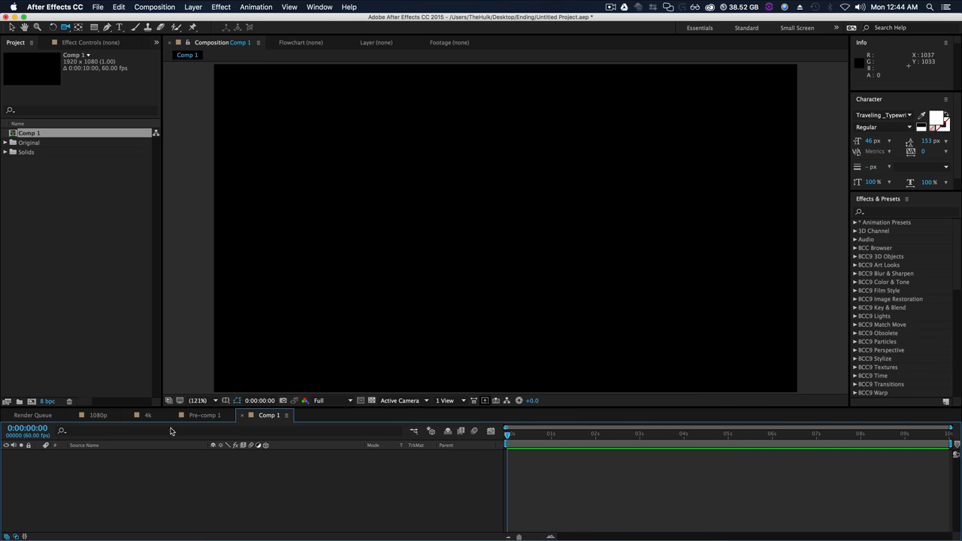
# Check Pre-comp 1, return to empty Comp 1 and bring up the new-layer options.
pyautogui.click(203, 414)
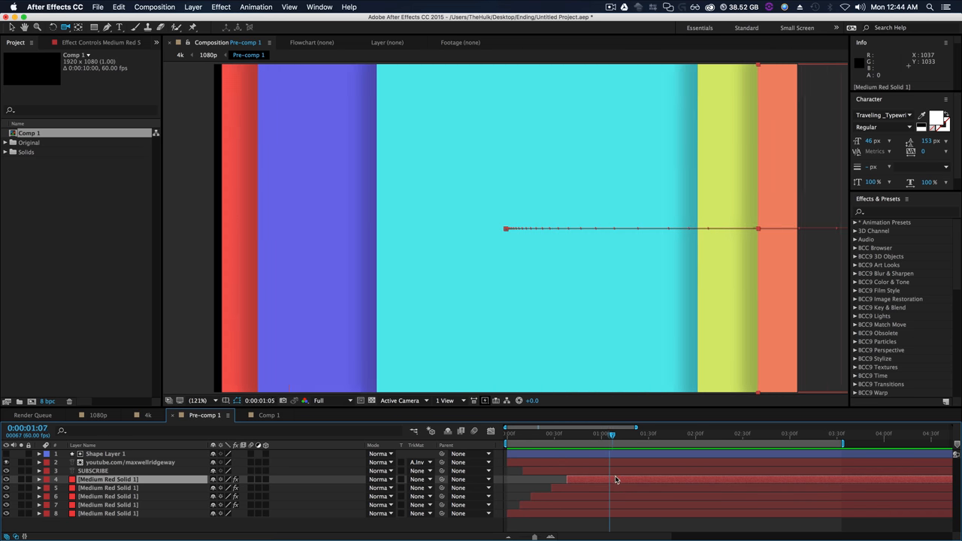
pyautogui.click(268, 414)
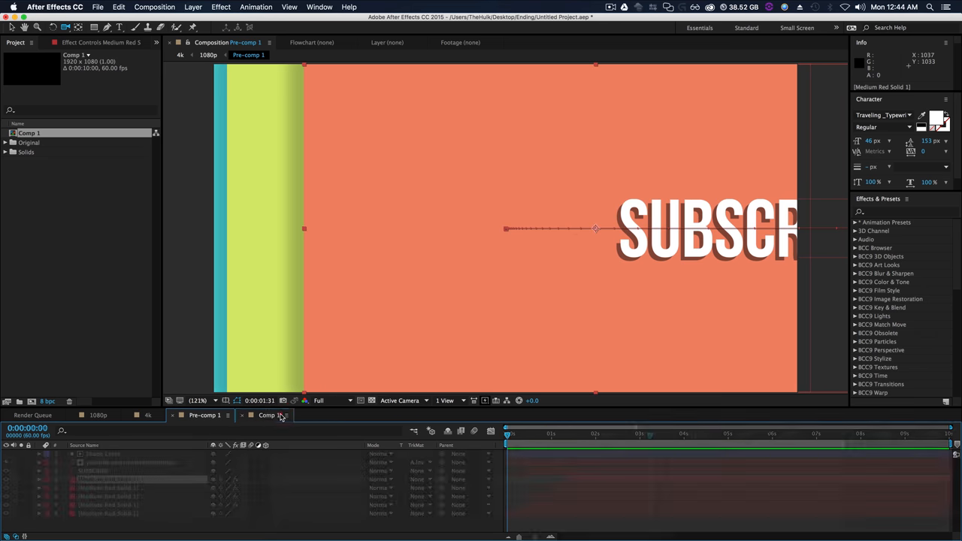
pyautogui.click(268, 414)
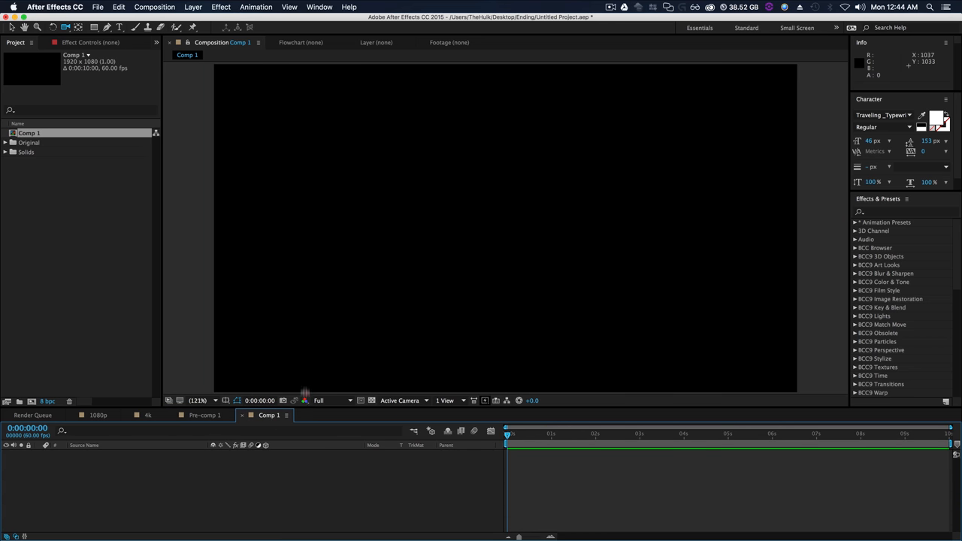
pyautogui.rightClick(150, 409)
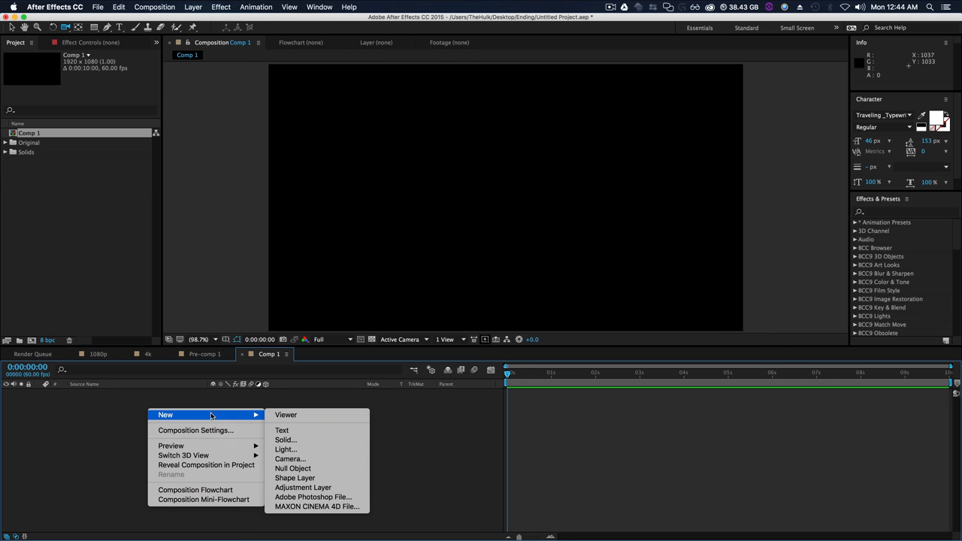
pyautogui.moveTo(308, 440)
pyautogui.write('Solid')
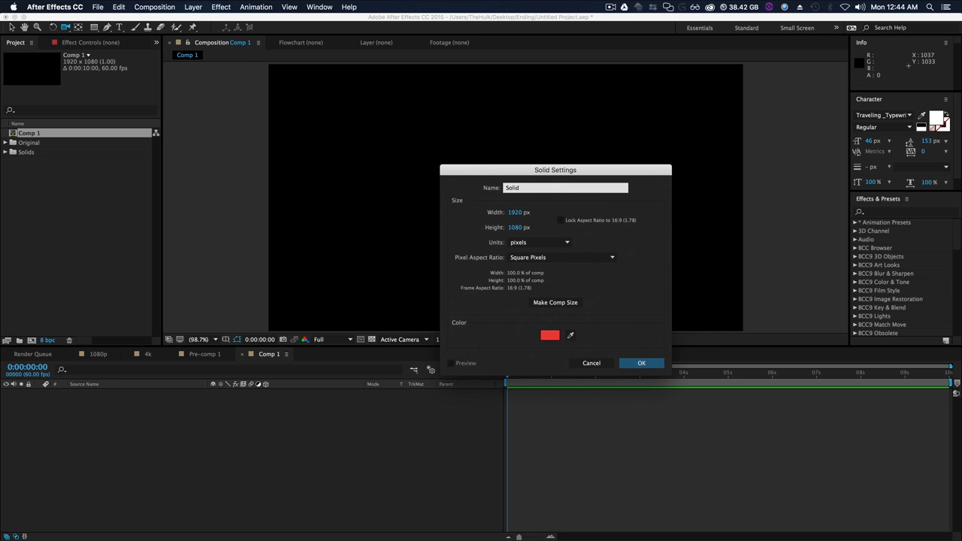
# Create the full-frame solid and give it a Fill effect coloured yellow FFCA00.
pyautogui.click(641, 363)
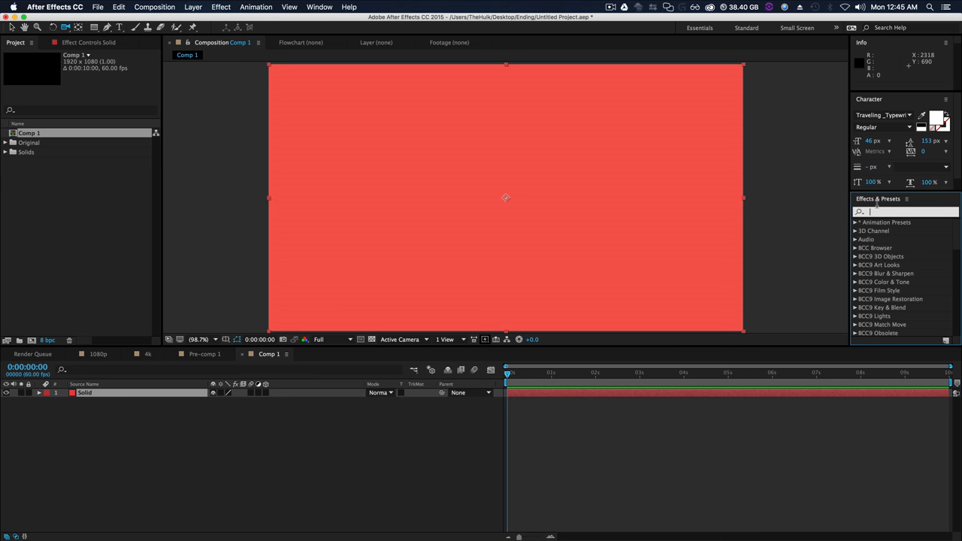
pyautogui.write('fill')
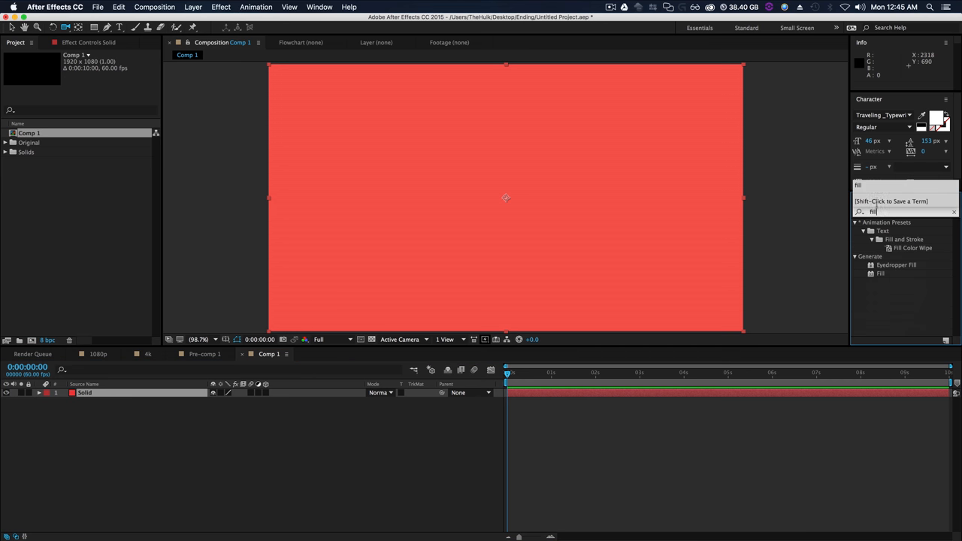
pyautogui.doubleClick(881, 274)
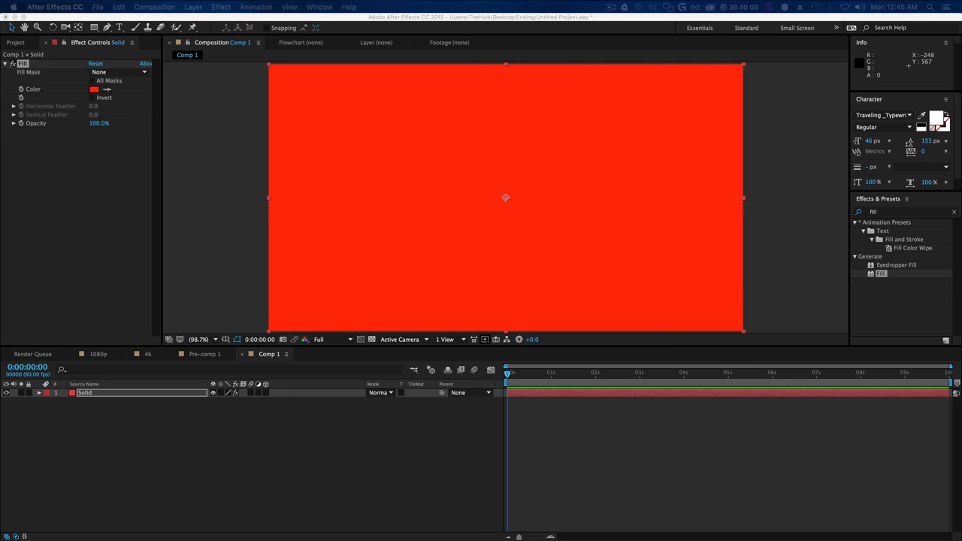
pyautogui.click(94, 89)
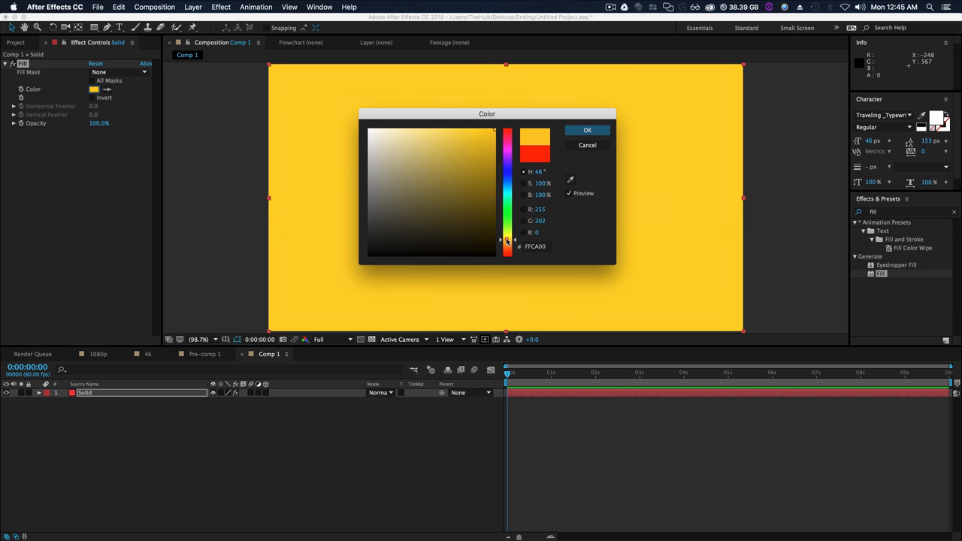
pyautogui.click(586, 130)
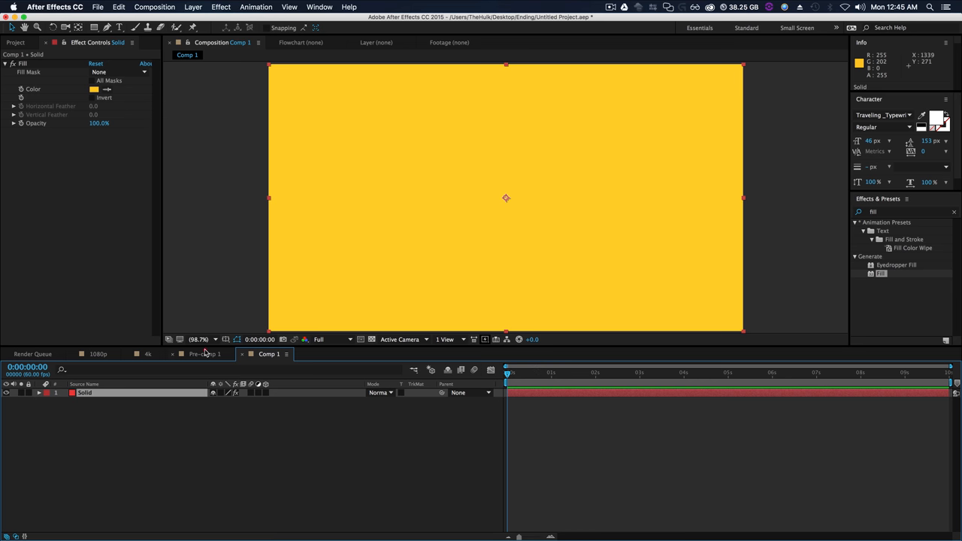
# Keyframe the yellow solid's Position from off-screen right to centre and ease the keyframes.
pyautogui.click(208, 353)
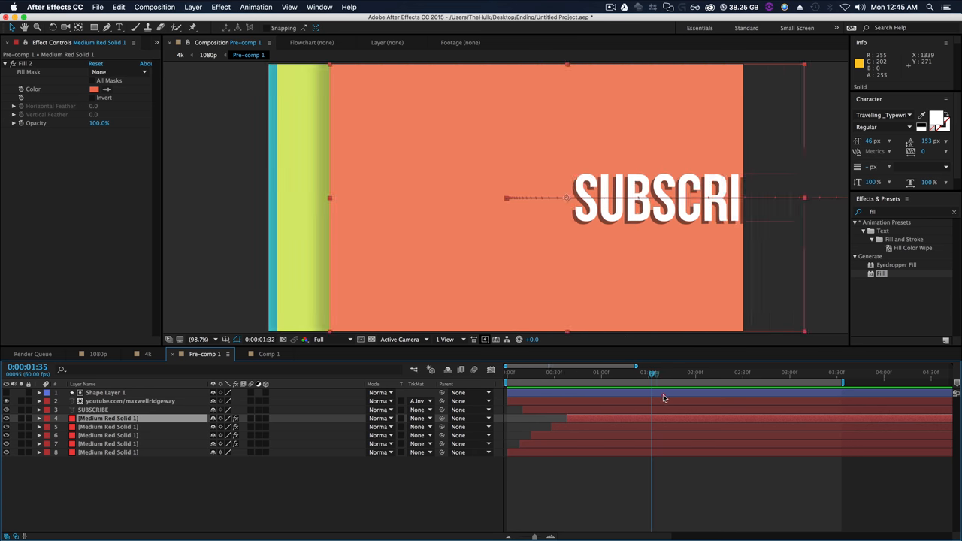
pyautogui.click(267, 354)
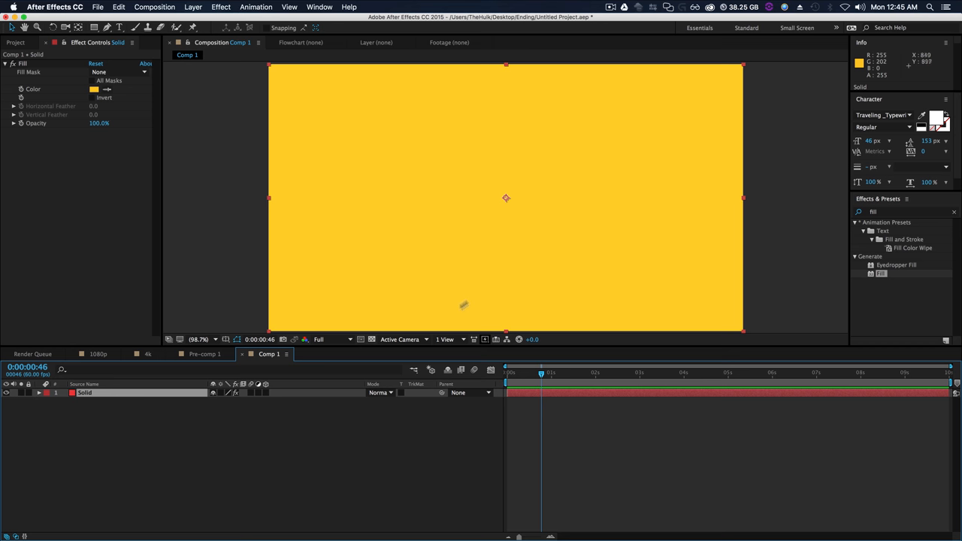
pyautogui.doubleClick(83, 407)
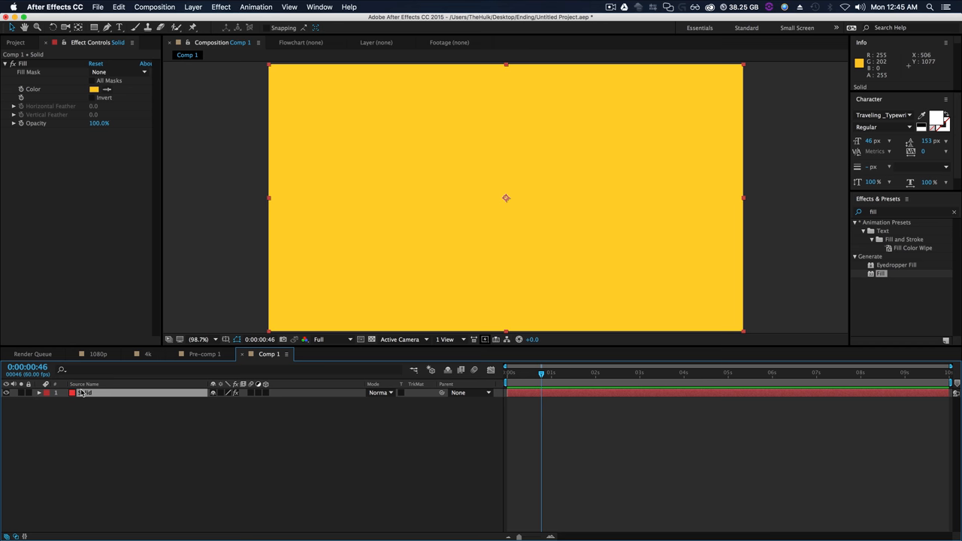
pyautogui.click(42, 395)
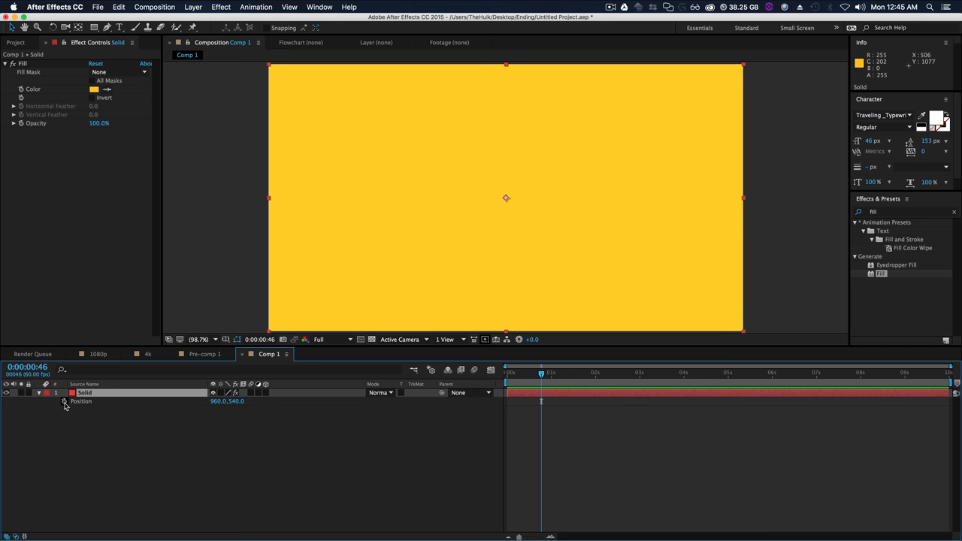
pyautogui.click(63, 404)
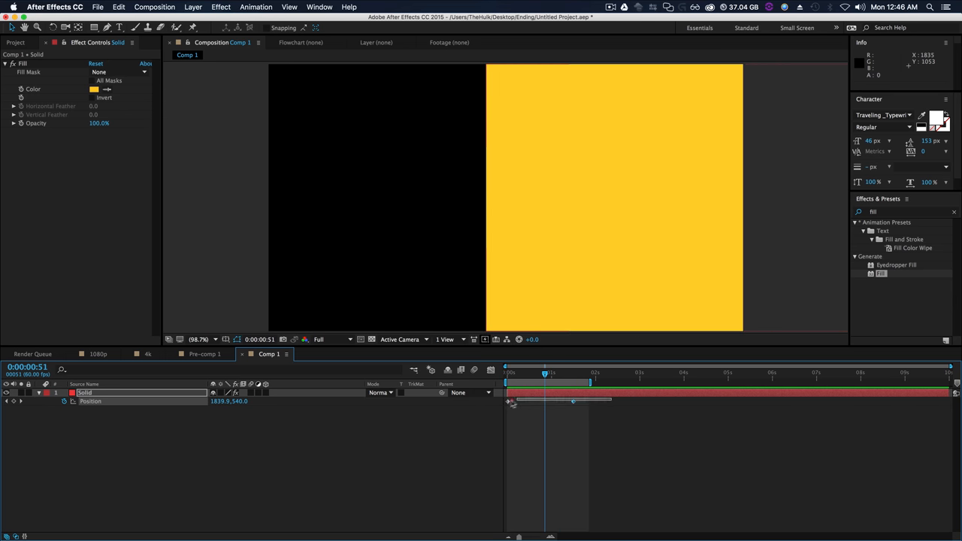
pyautogui.rightClick(508, 401)
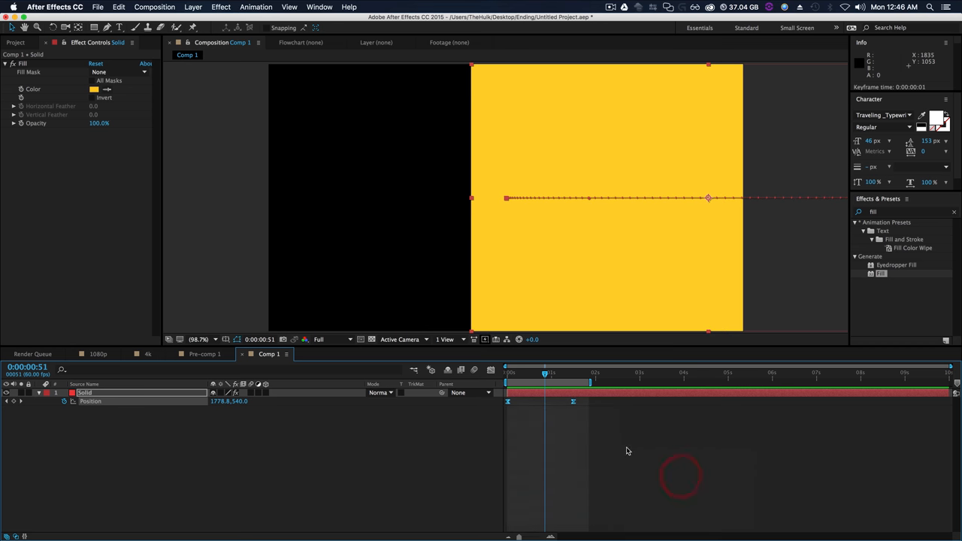
pyautogui.moveTo(491, 369)
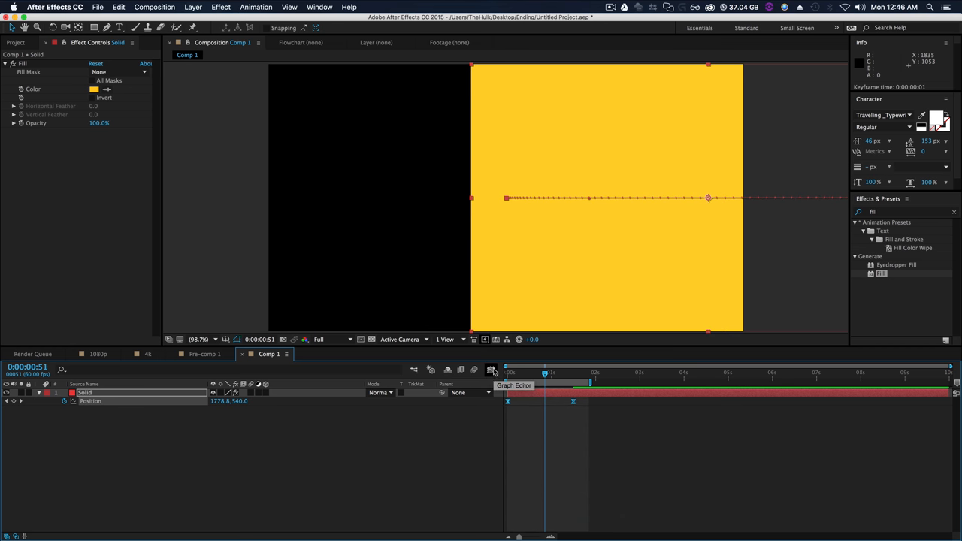
# Steepen the slide-in's speed graph in the Graph Editor and return to Comp 1.
pyautogui.click(490, 370)
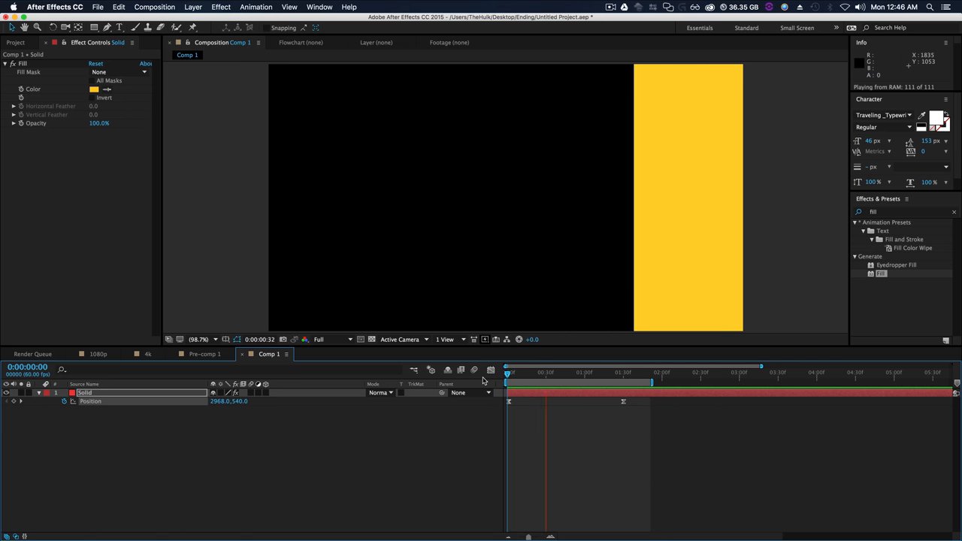
pyautogui.click(490, 370)
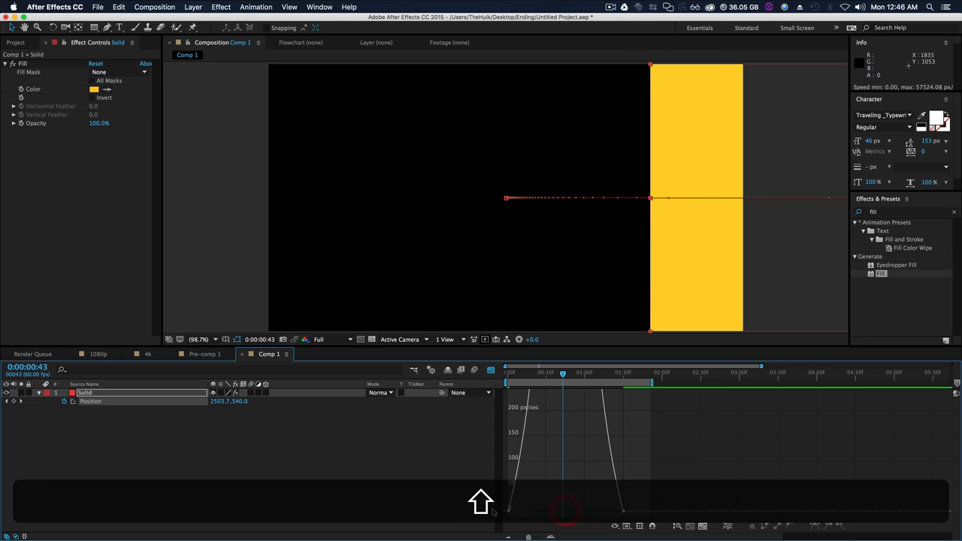
pyautogui.moveTo(567, 511); pyautogui.dragTo(565, 511)
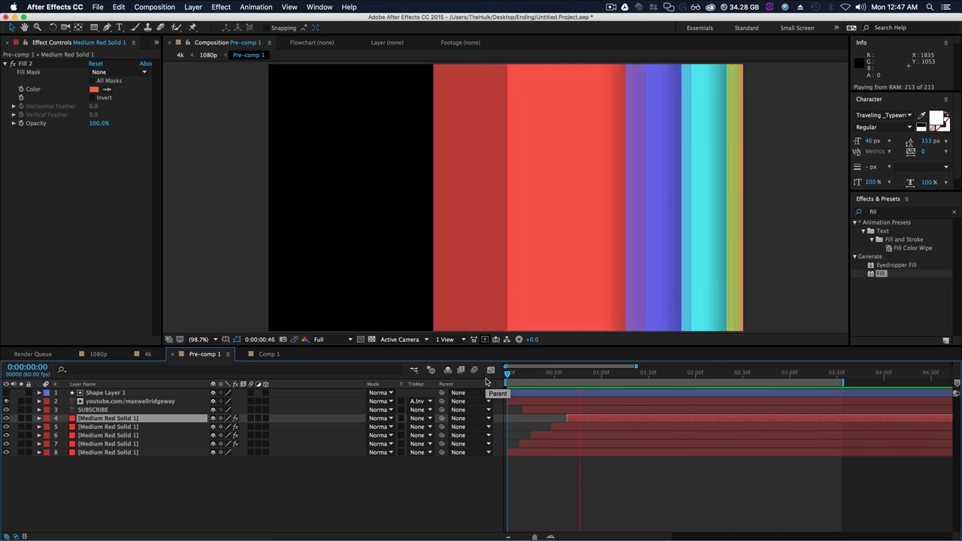
pyautogui.click(267, 354)
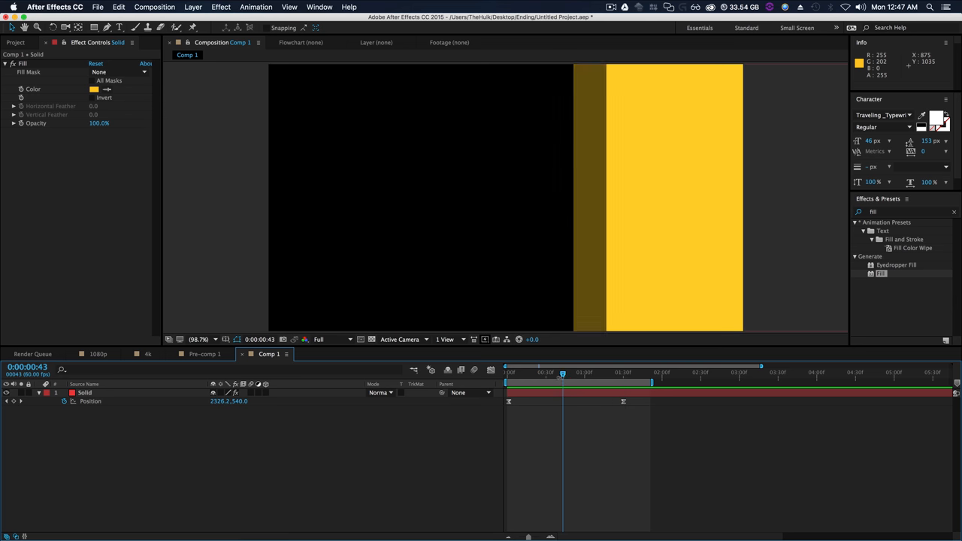
# Duplicate the yellow solid, recolour the copy pink, and duplicate again for a third bar.
pyautogui.click(79, 395)
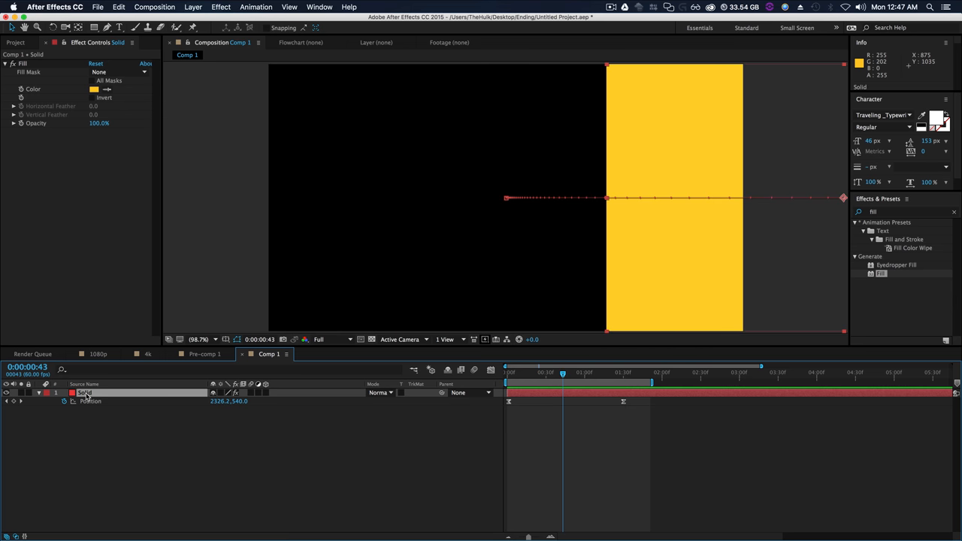
pyautogui.press('cmd+d')
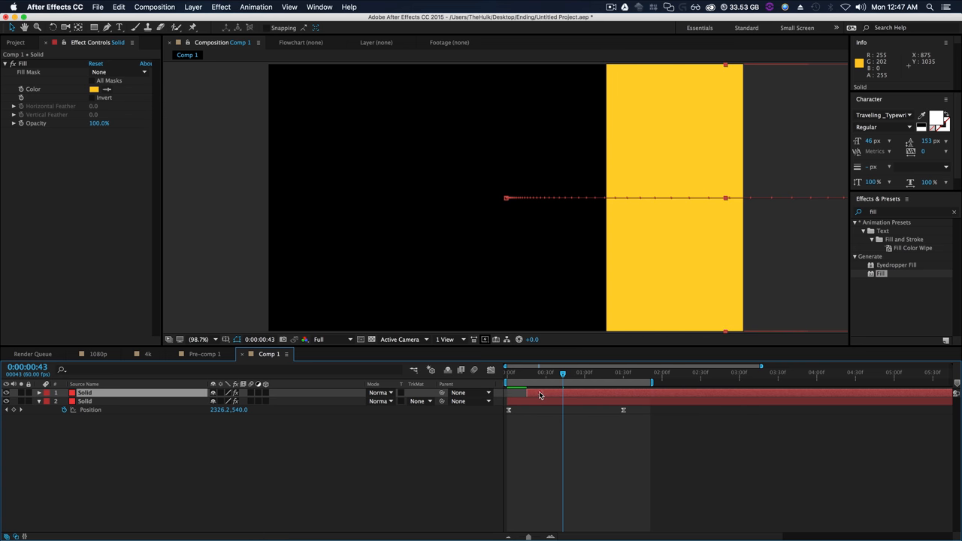
pyautogui.click(93, 89)
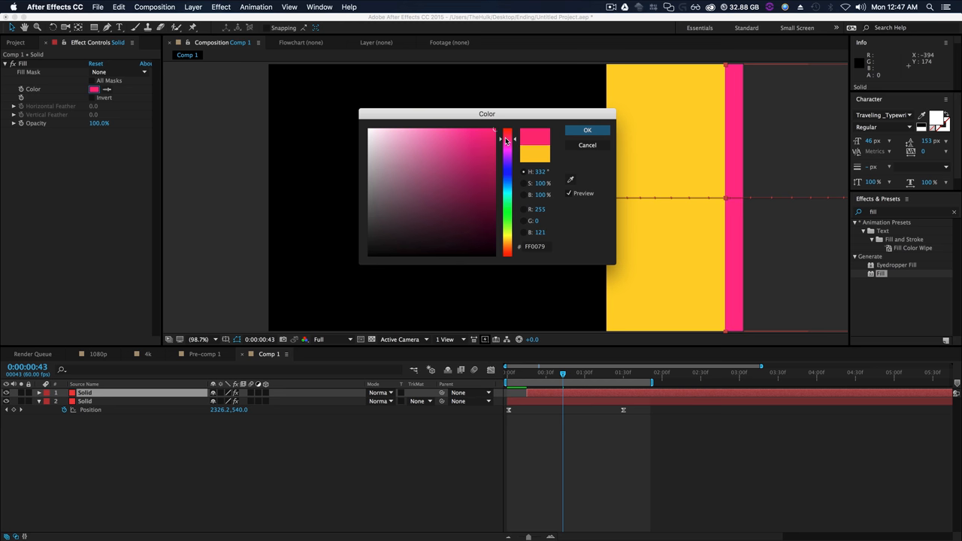
pyautogui.click(586, 129)
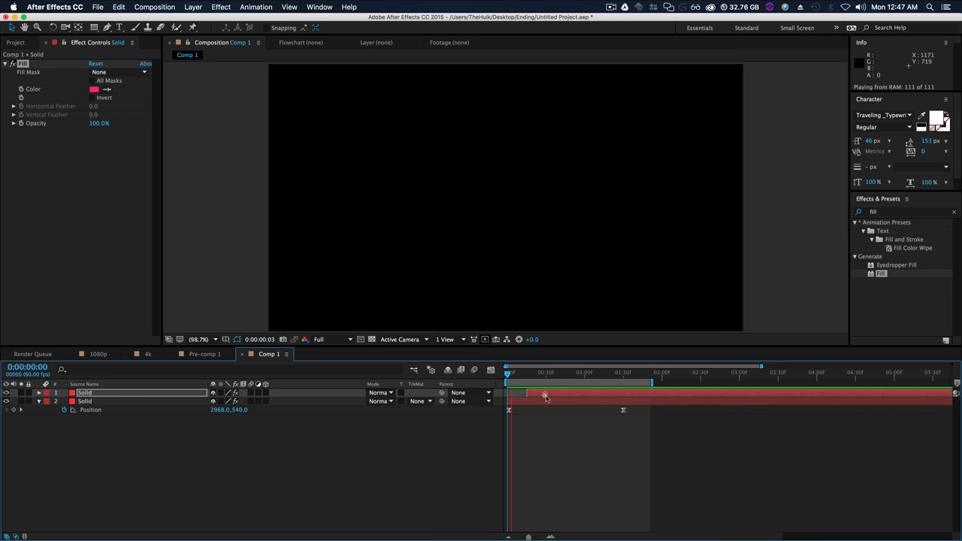
pyautogui.press('cmd+d')
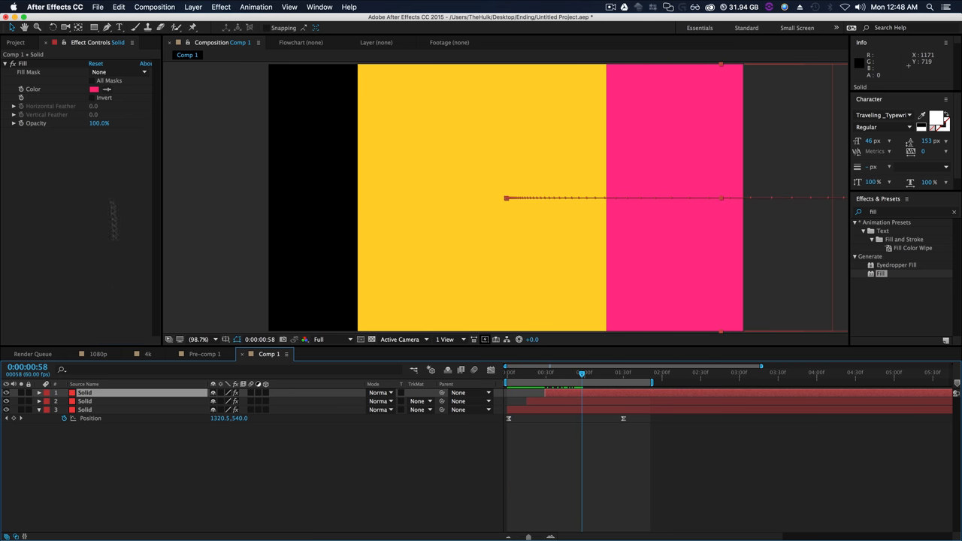
# Duplicate further bar copies and recolour their fills blue and green.
pyautogui.click(91, 89)
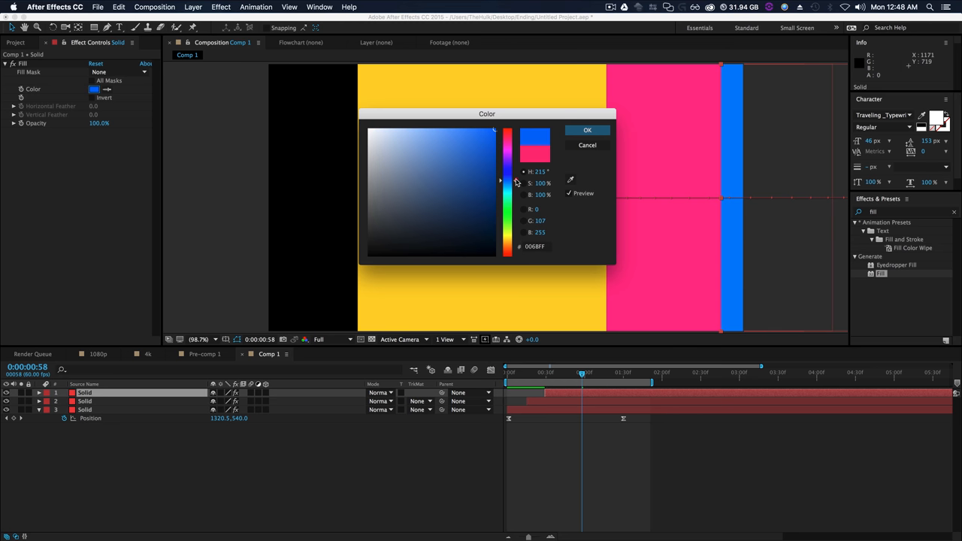
pyautogui.press('cmd+d')
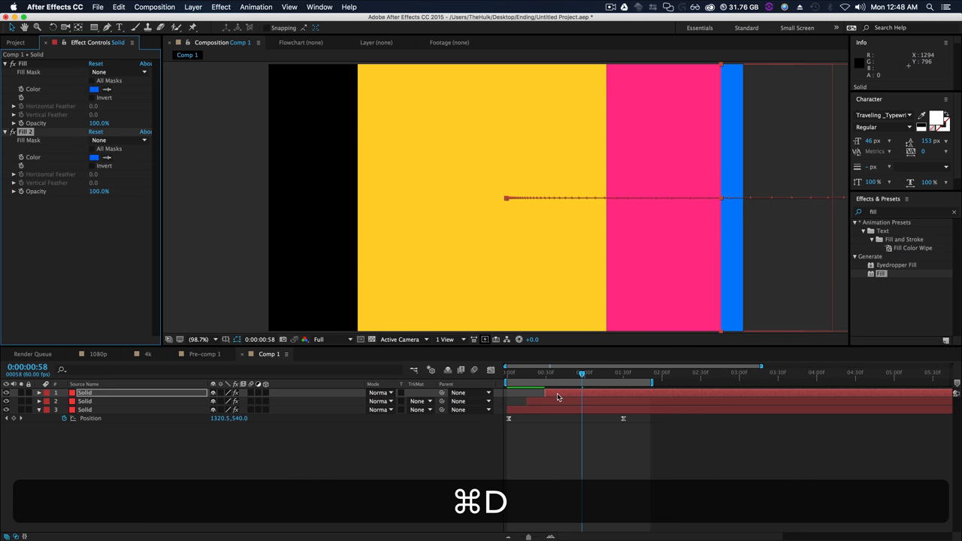
pyautogui.press('cmd+d')
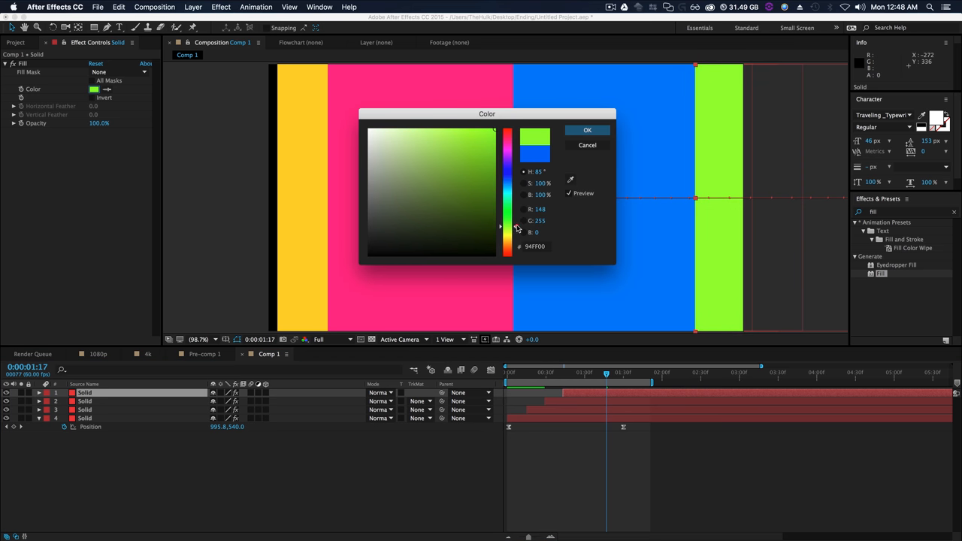
pyautogui.click(586, 130)
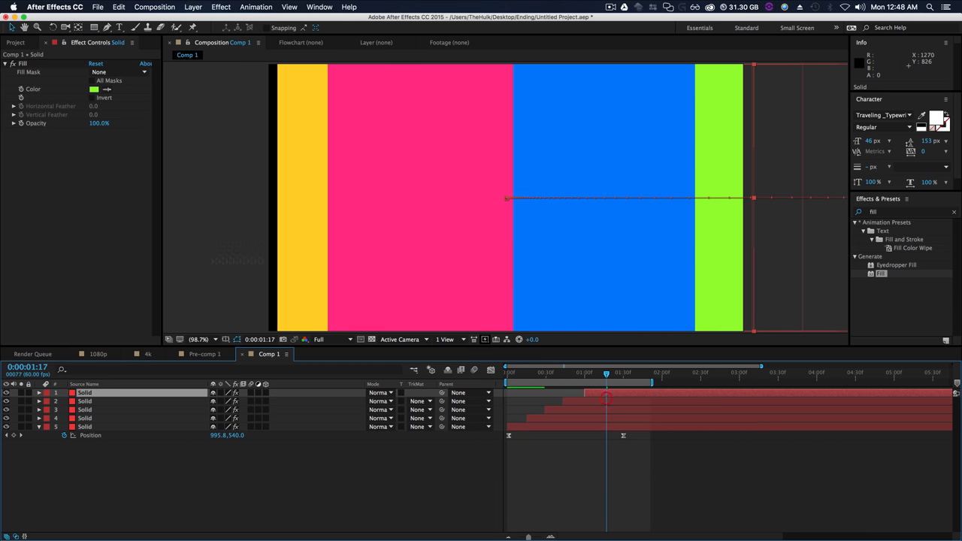
pyautogui.click(90, 88)
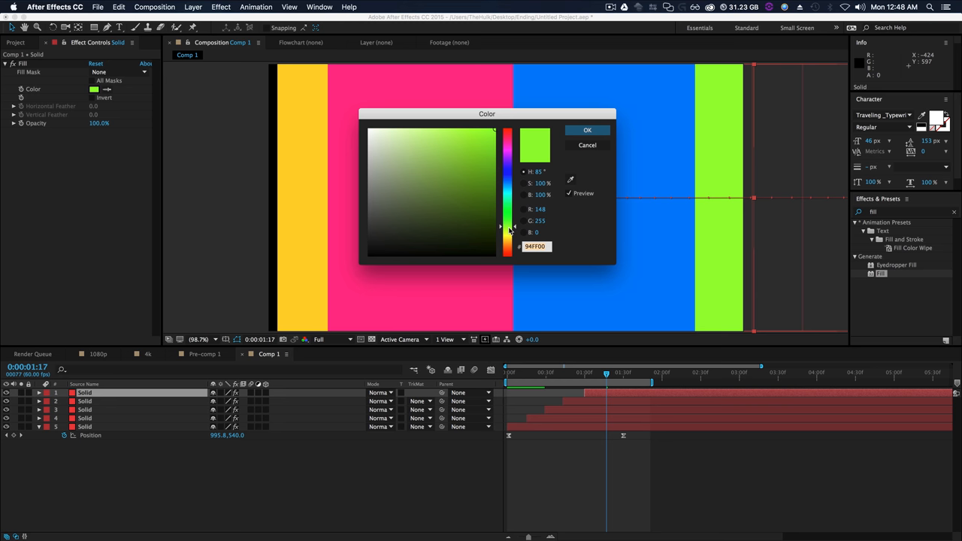
pyautogui.click(586, 130)
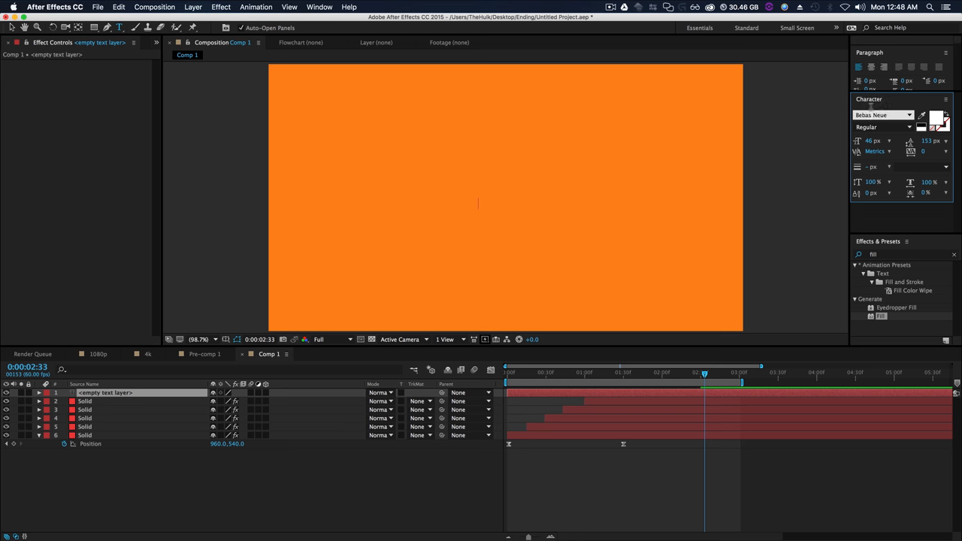
# Type the white SUBSCRIBE title and bring up the Align panel.
pyautogui.click(316, 7)
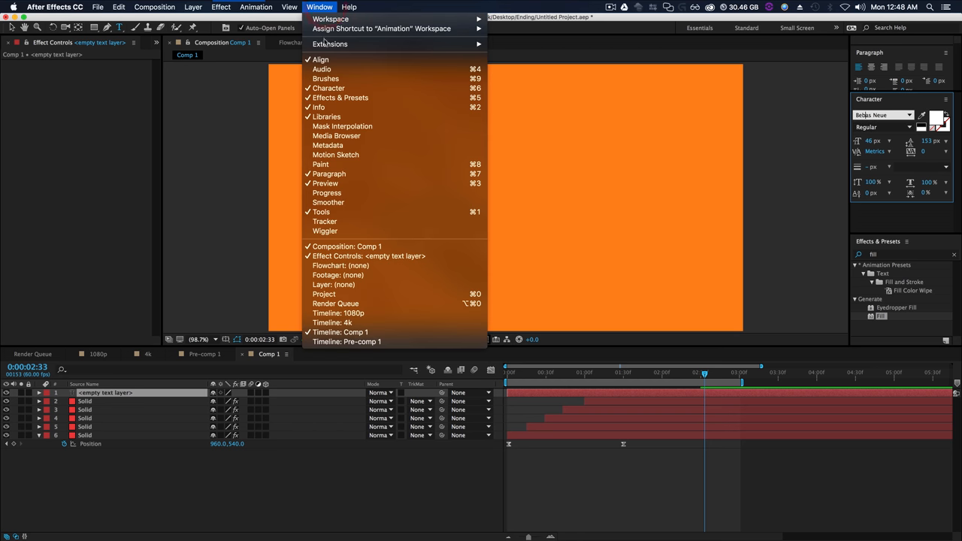
pyautogui.moveTo(338, 265)
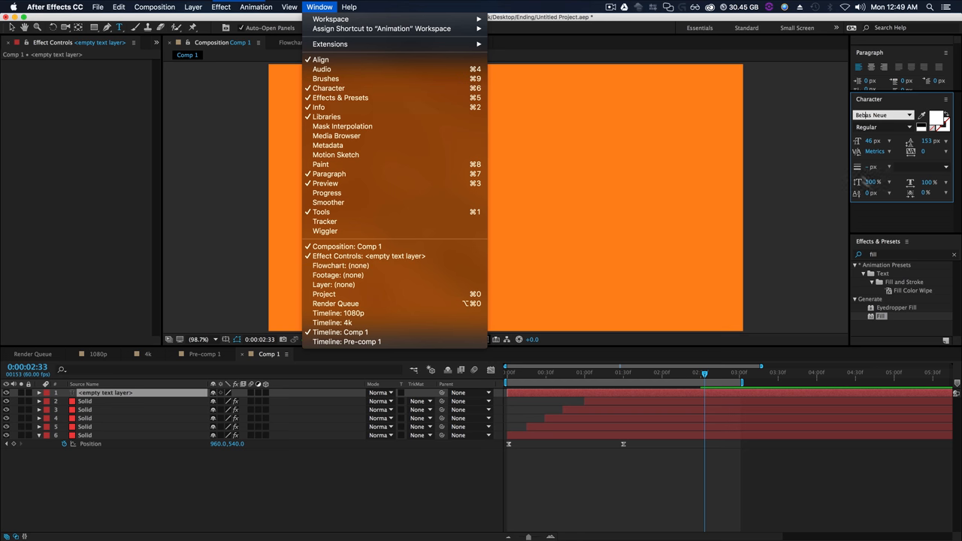
pyautogui.click(481, 210)
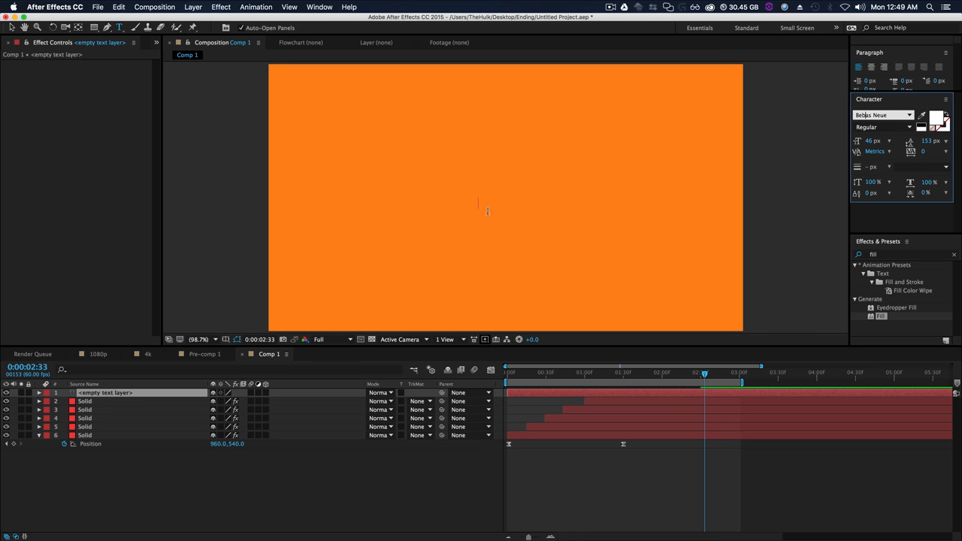
pyautogui.write('S')
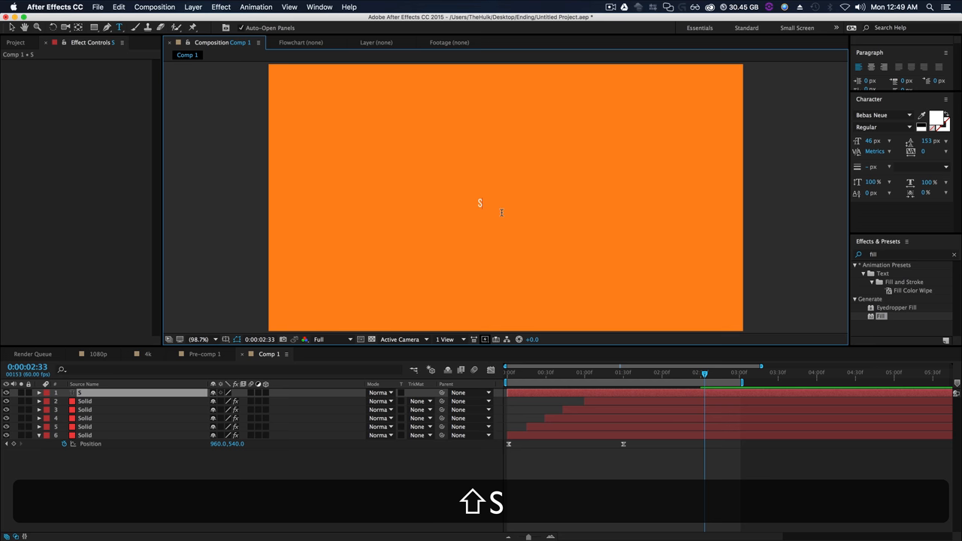
pyautogui.write('UBSCRIBE')
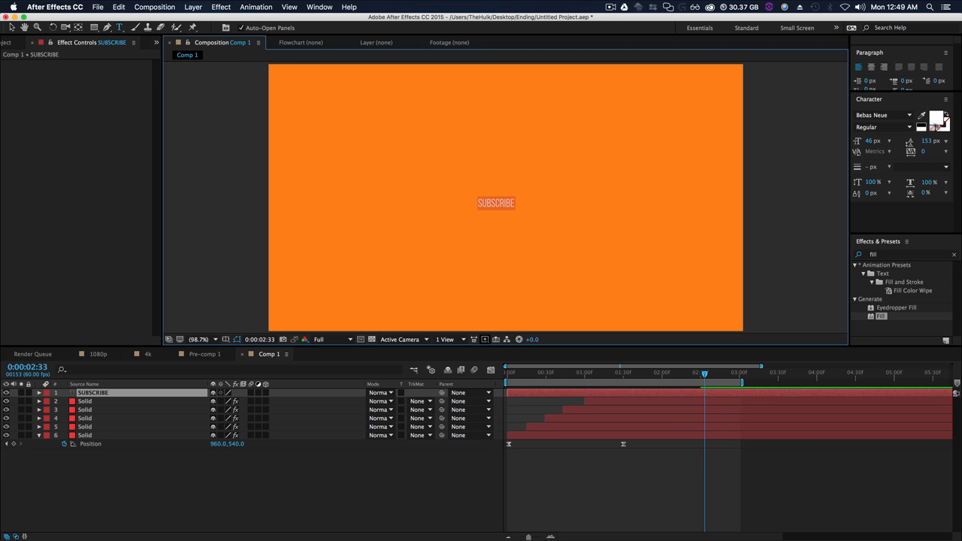
pyautogui.click(881, 127)
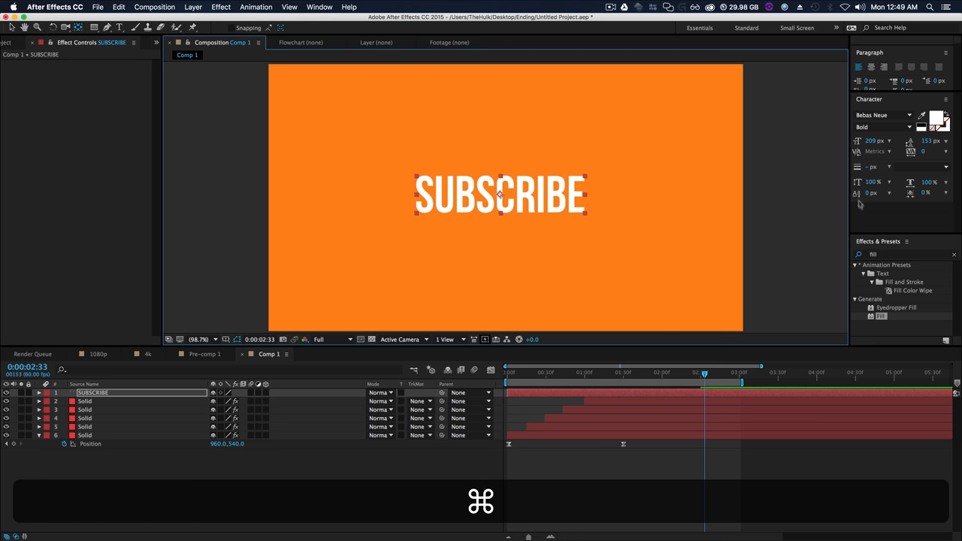
pyautogui.click(317, 6)
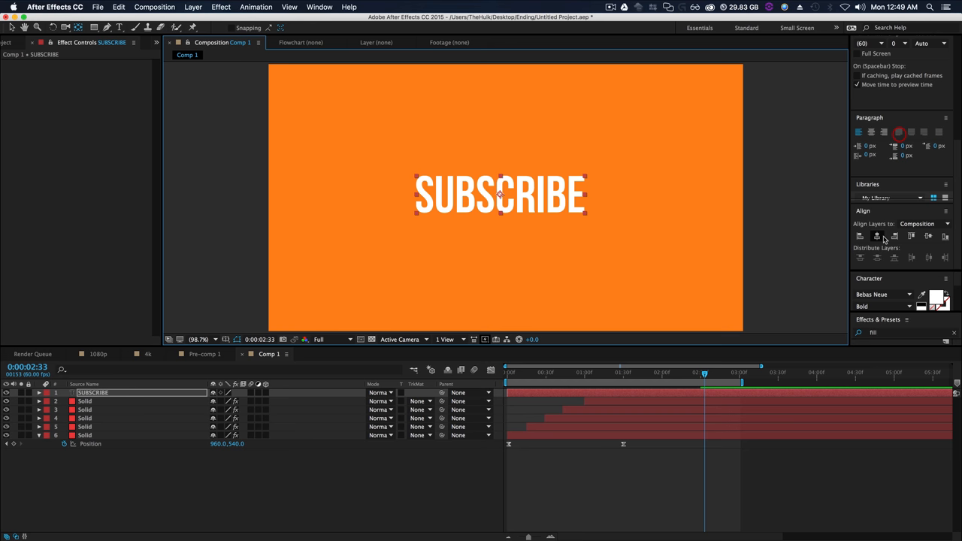
# Centre the title, start its layer after the bars, and keyframe its slide from right to centre.
pyautogui.click(923, 237)
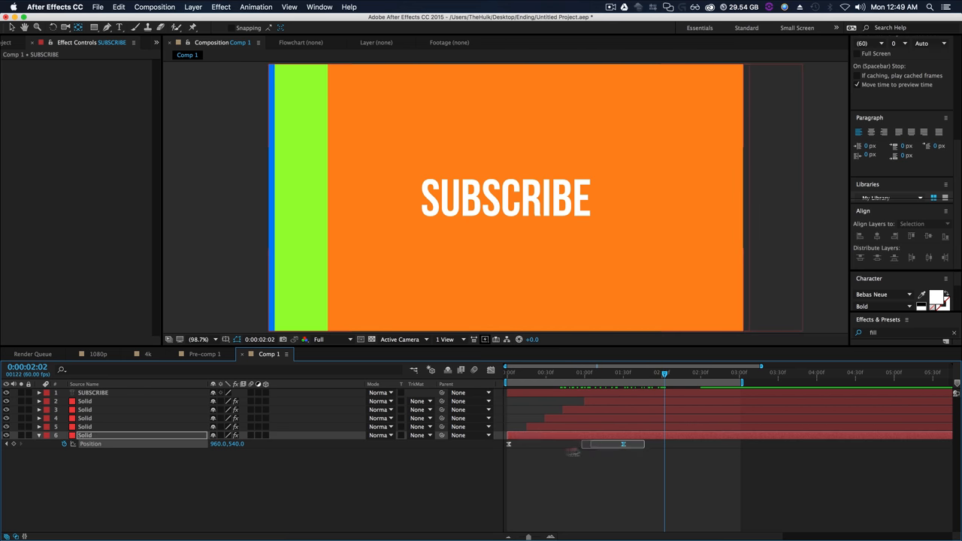
pyautogui.click(90, 433)
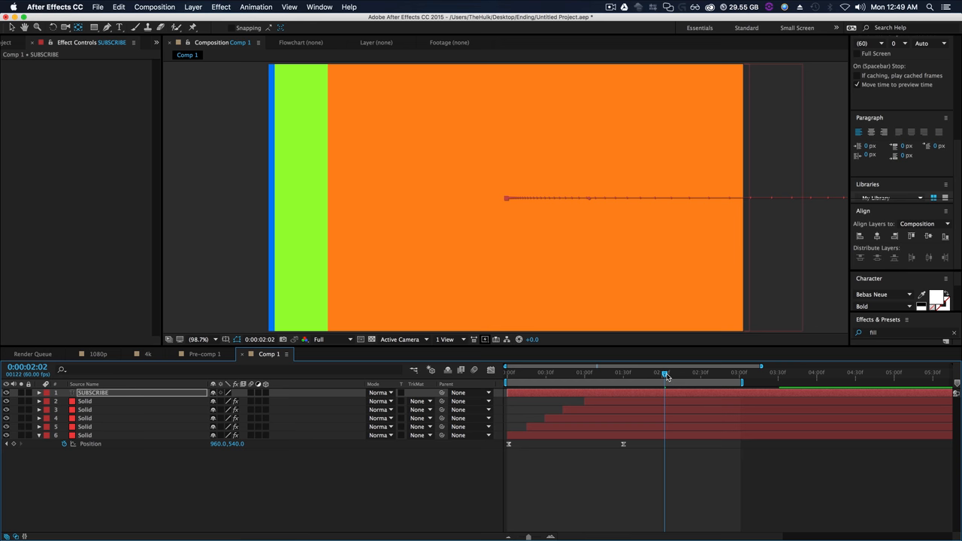
pyautogui.moveTo(665, 374); pyautogui.dragTo(668, 373)
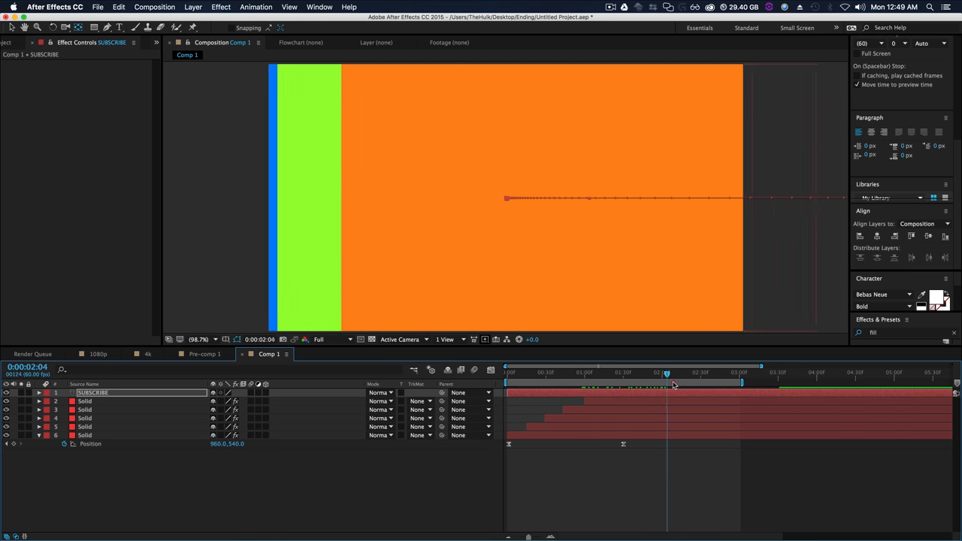
pyautogui.moveTo(665, 372); pyautogui.dragTo(750, 373)
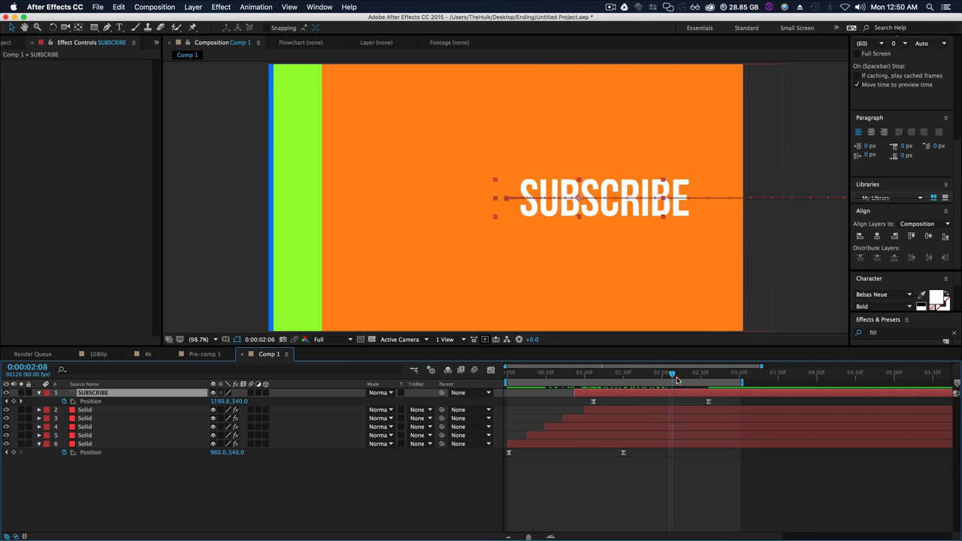
pyautogui.moveTo(671, 373); pyautogui.dragTo(700, 372)
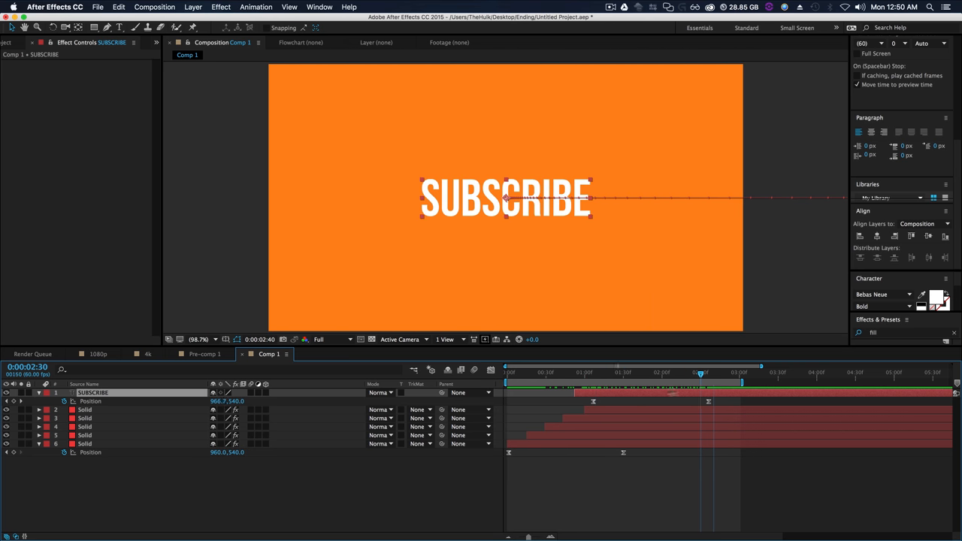
pyautogui.click(509, 383)
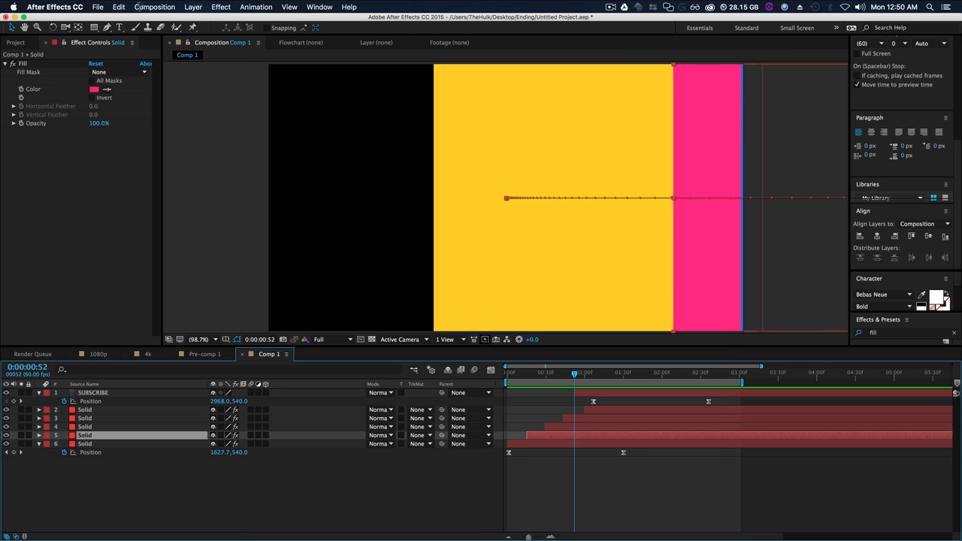
# Add a Drop Shadow layer style to a sliding bar and enlarge it into a soft edge shadow.
pyautogui.click(186, 8)
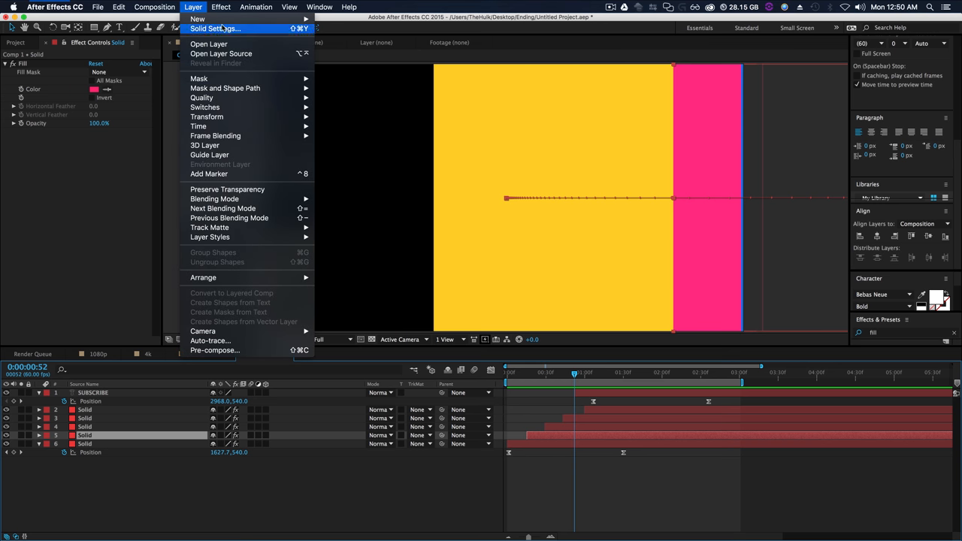
pyautogui.moveTo(209, 237)
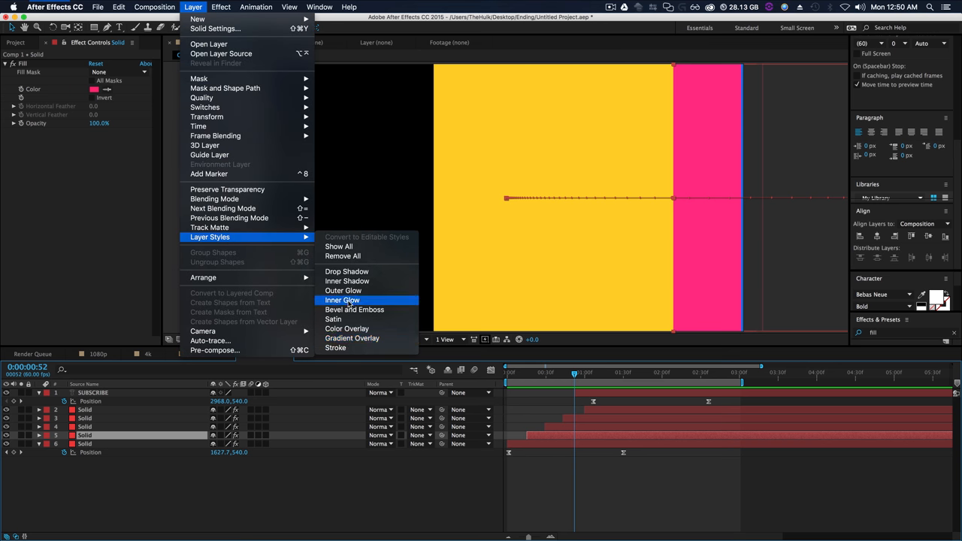
pyautogui.click(346, 271)
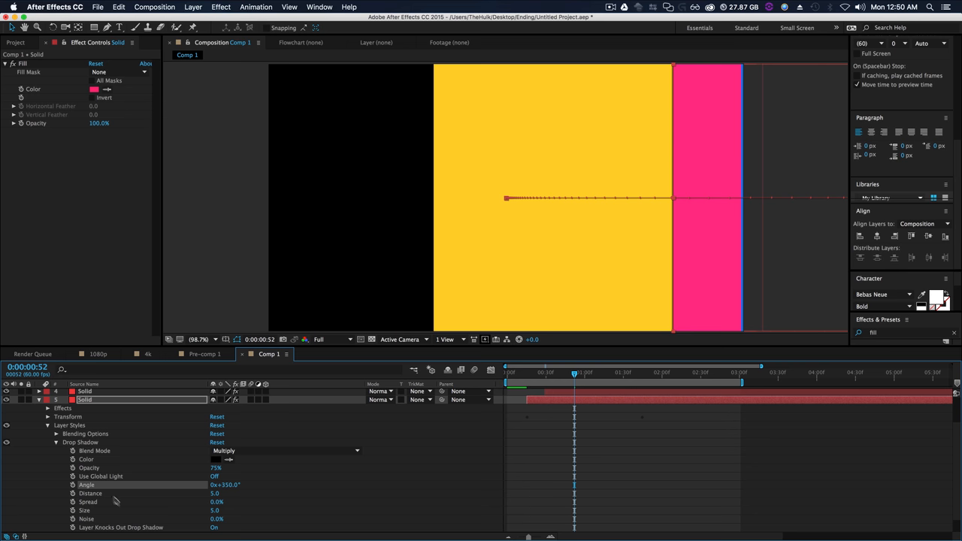
pyautogui.moveTo(218, 501); pyautogui.dragTo(226, 488)
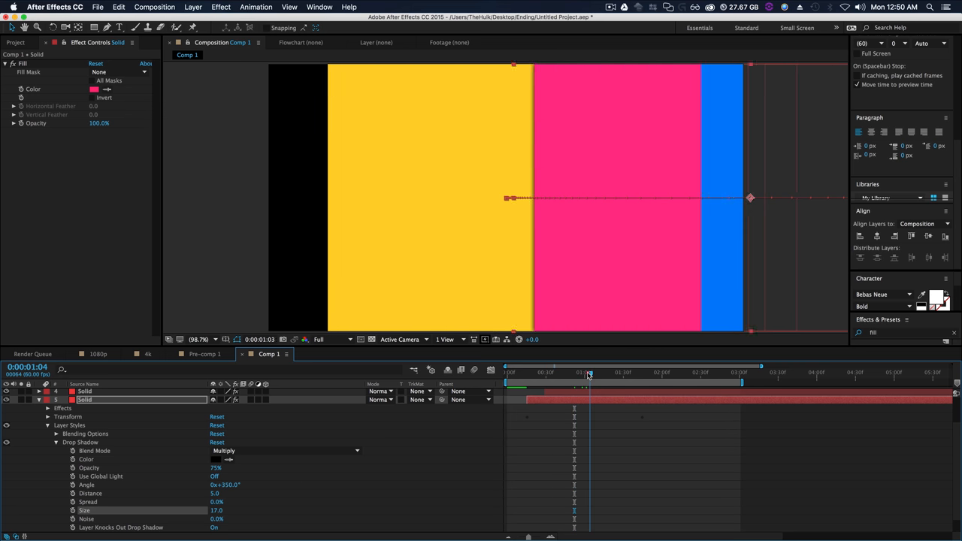
pyautogui.click(589, 373)
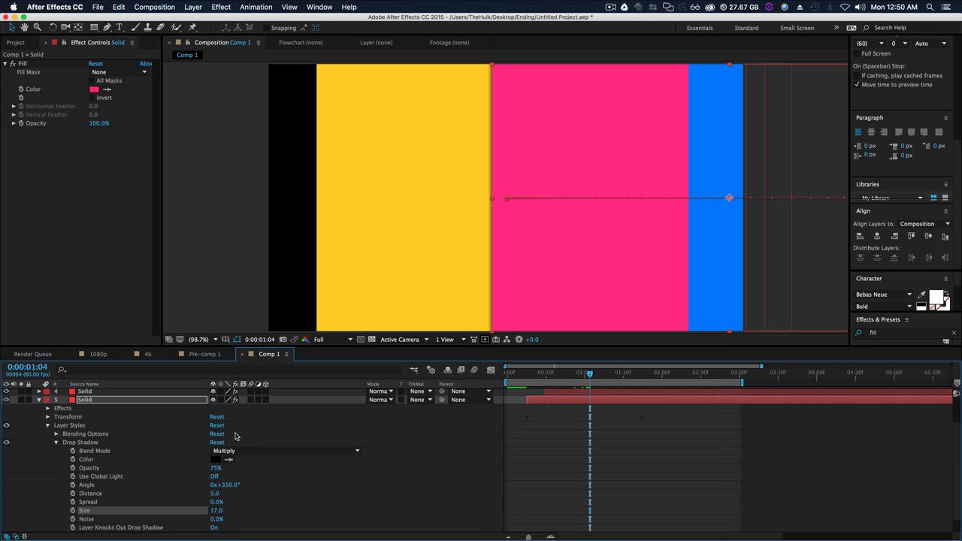
pyautogui.moveTo(216, 497)
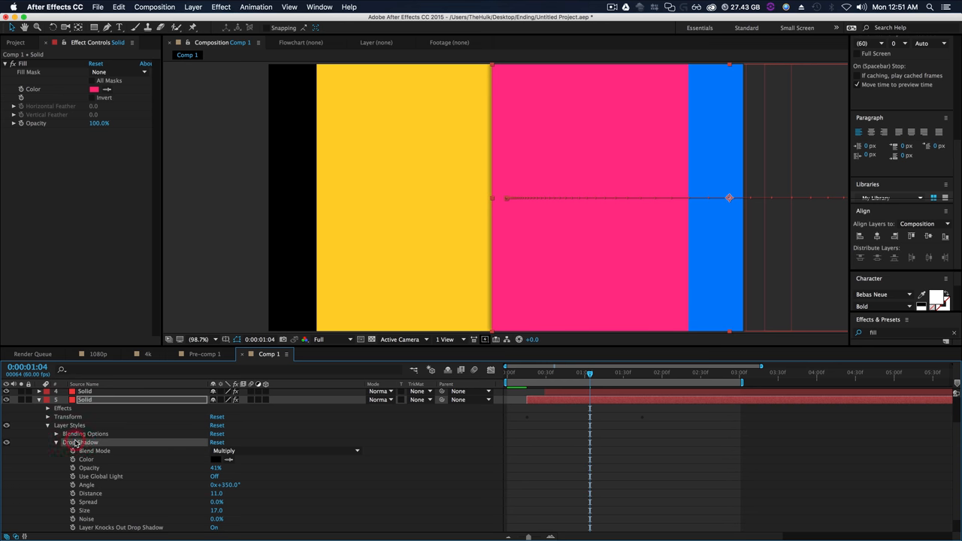
# Copy the bar's shadow style and paste it onto the other solids.
pyautogui.press('cmd+c')
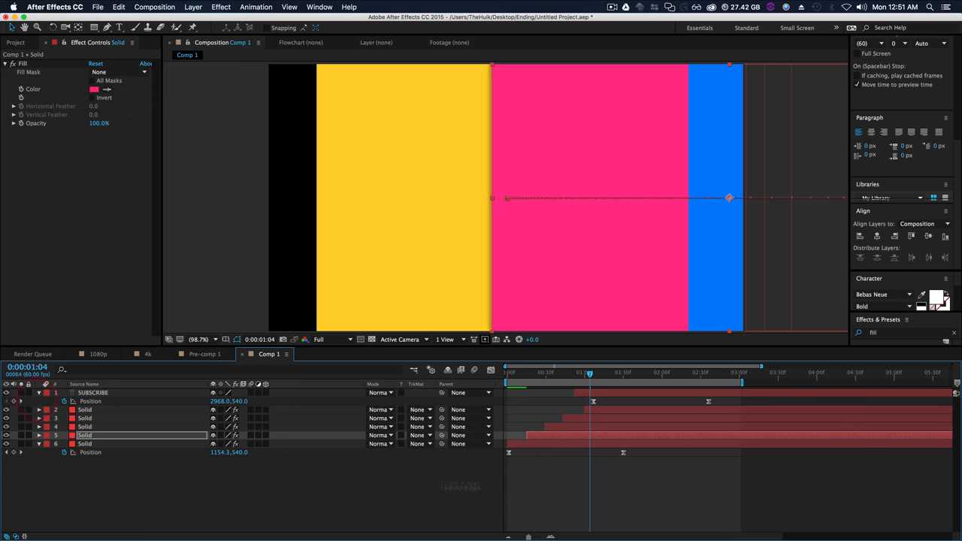
pyautogui.press('cmd+v')
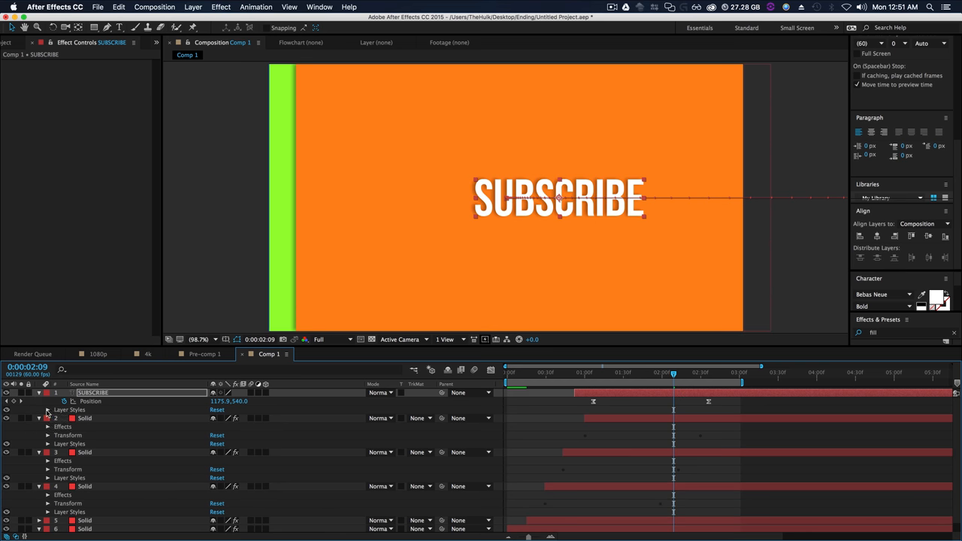
# Give the SUBSCRIBE title a hard offset shadow: adjusted Angle, Size 0, Opacity 100%, Distance 14.
pyautogui.click(48, 419)
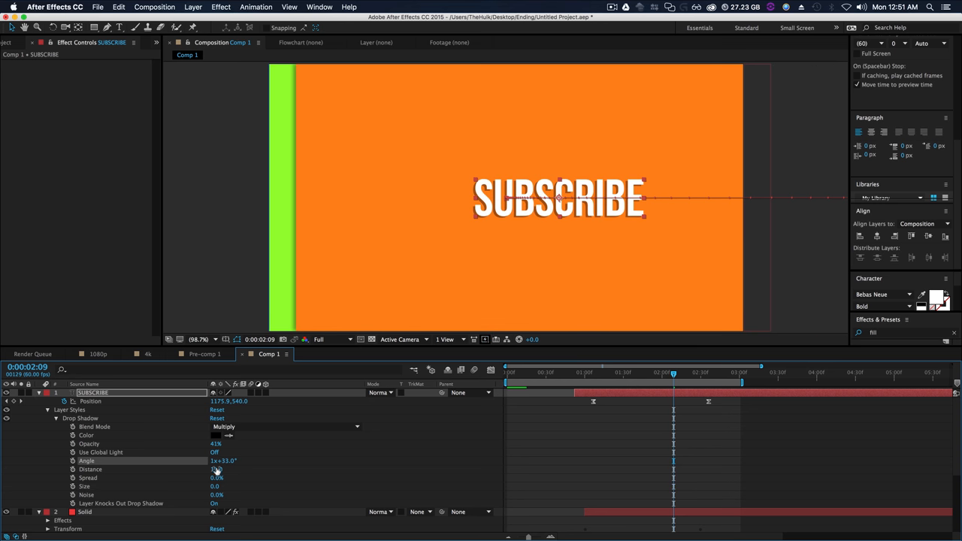
pyautogui.moveTo(216, 469); pyautogui.dragTo(229, 469)
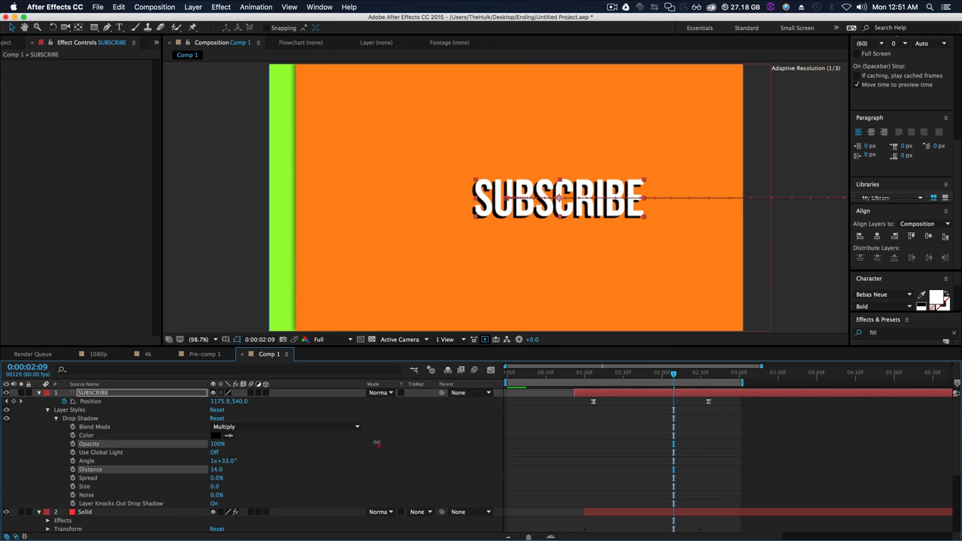
pyautogui.click(218, 444)
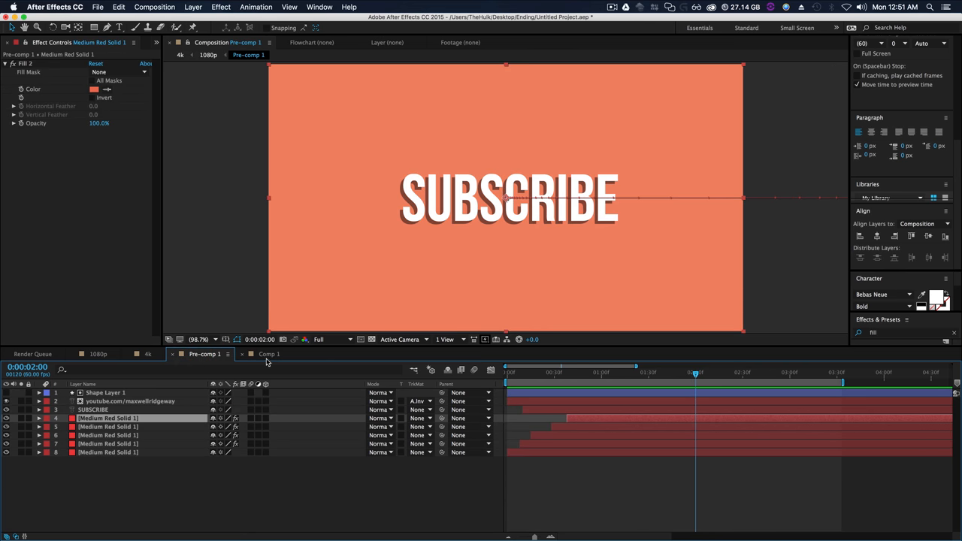
# Back in Comp 1, recolour the Fill behind SUBSCRIBE to a lighter violet (A038F5).
pyautogui.click(267, 354)
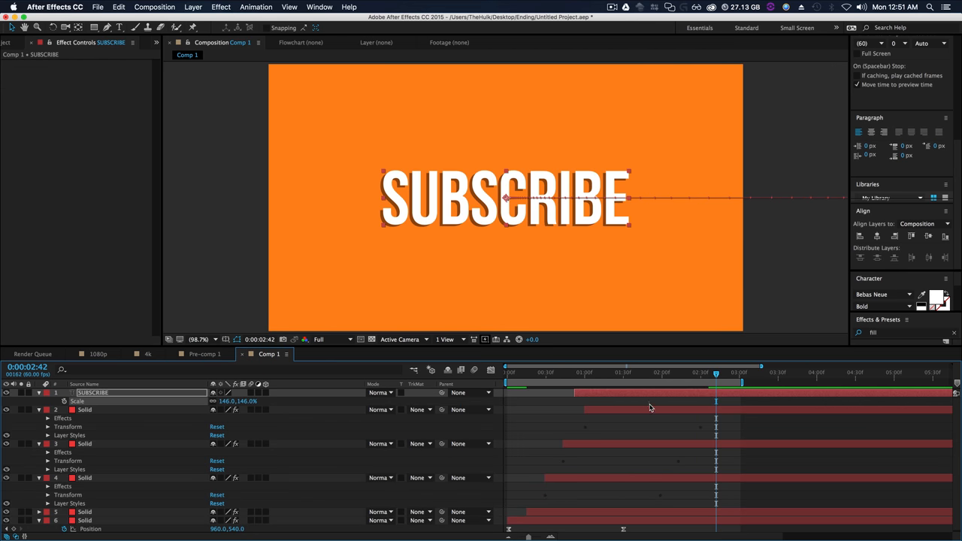
pyautogui.click(93, 90)
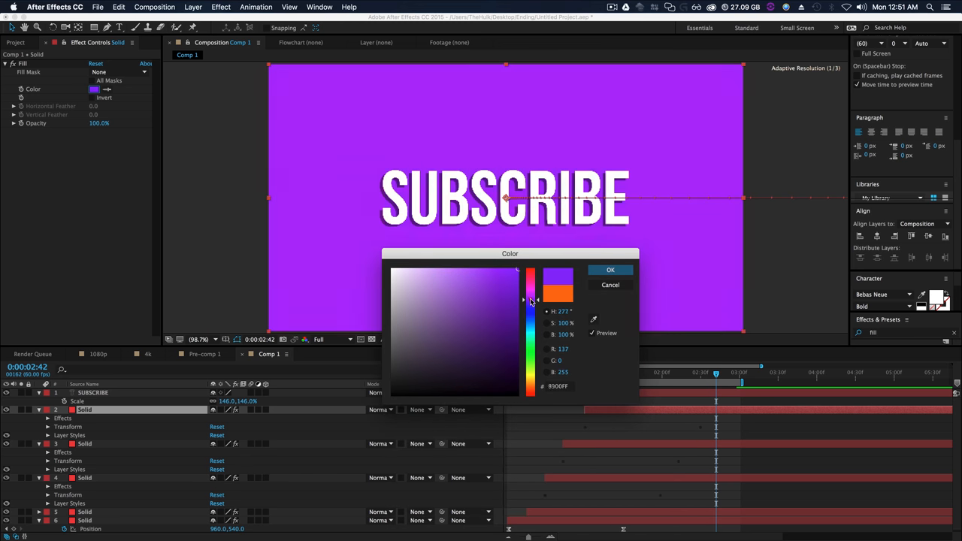
pyautogui.moveTo(530, 286); pyautogui.dragTo(530, 297)
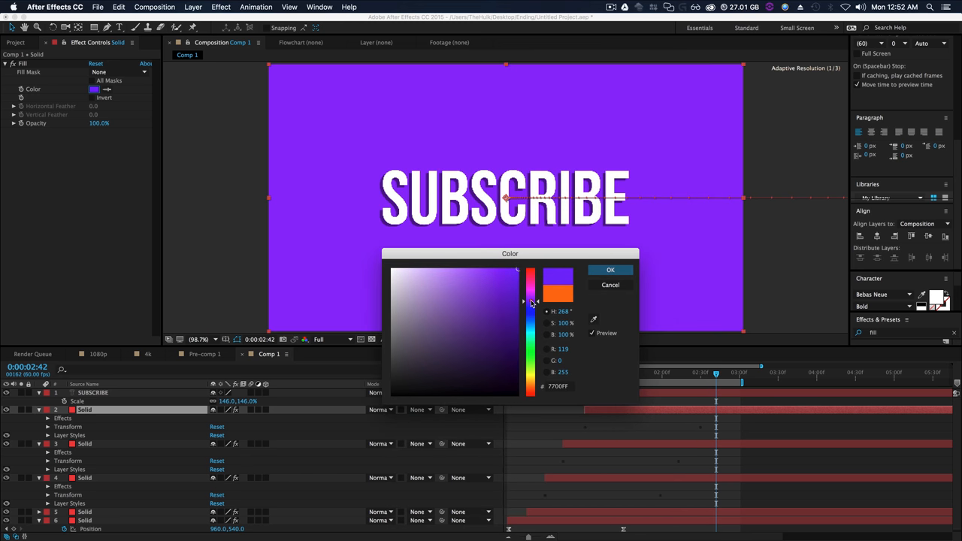
pyautogui.click(488, 272)
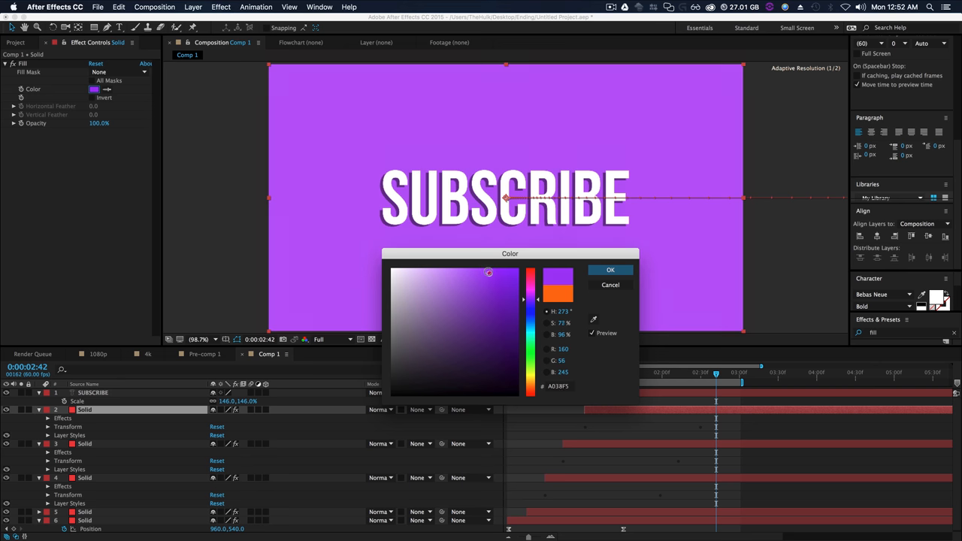
pyautogui.click(609, 270)
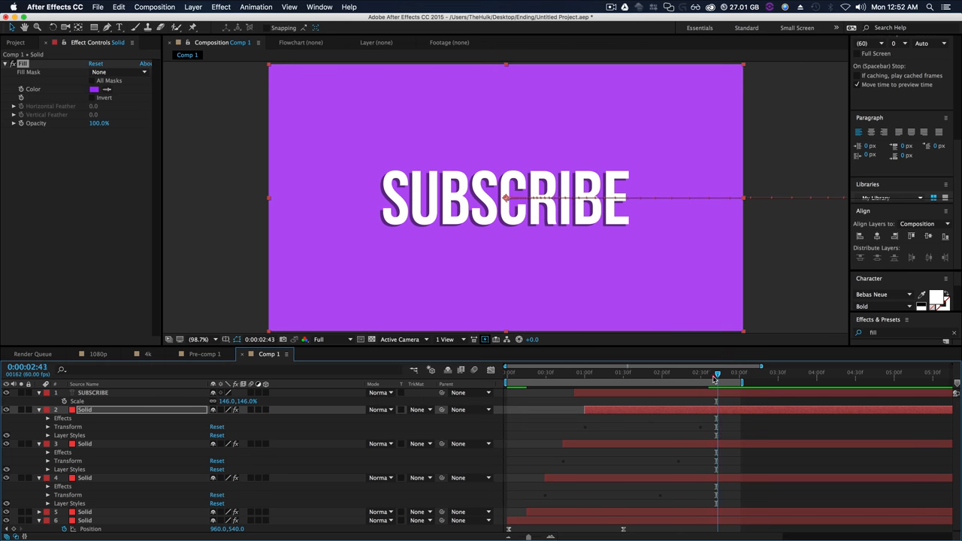
pyautogui.click(598, 371)
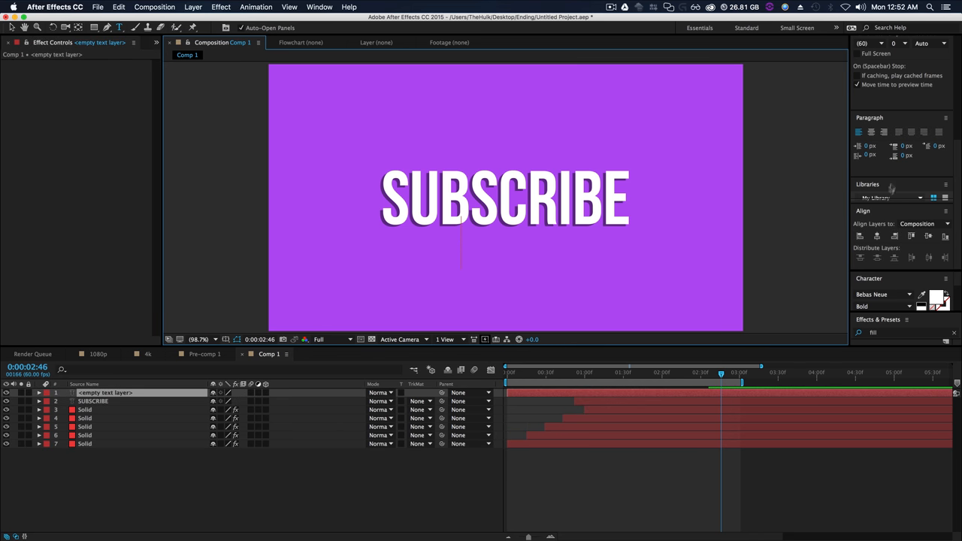
pyautogui.moveTo(896, 203)
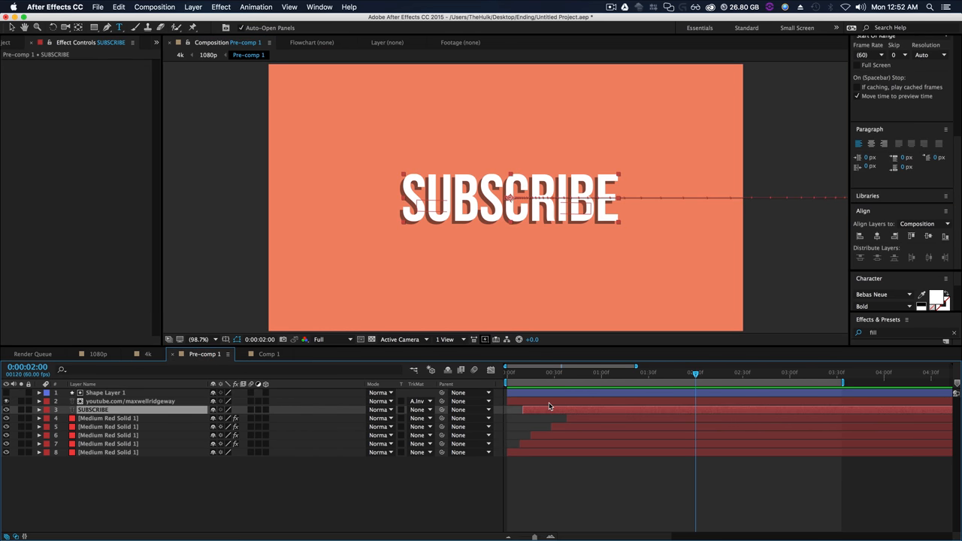
# Add the channel URL text beneath SUBSCRIBE in Traveling Typewriter and compare it with Pre-comp 1.
pyautogui.click(132, 400)
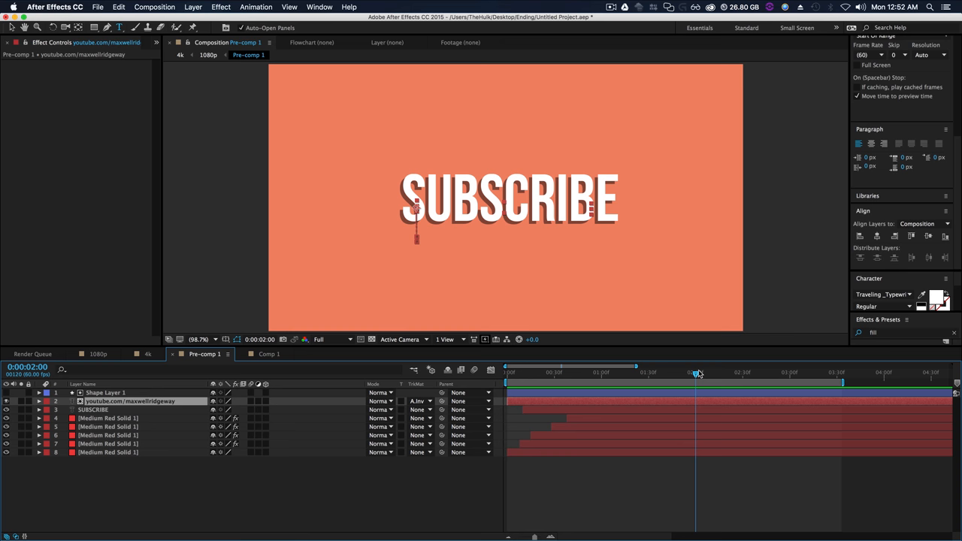
pyautogui.moveTo(697, 372); pyautogui.dragTo(808, 372)
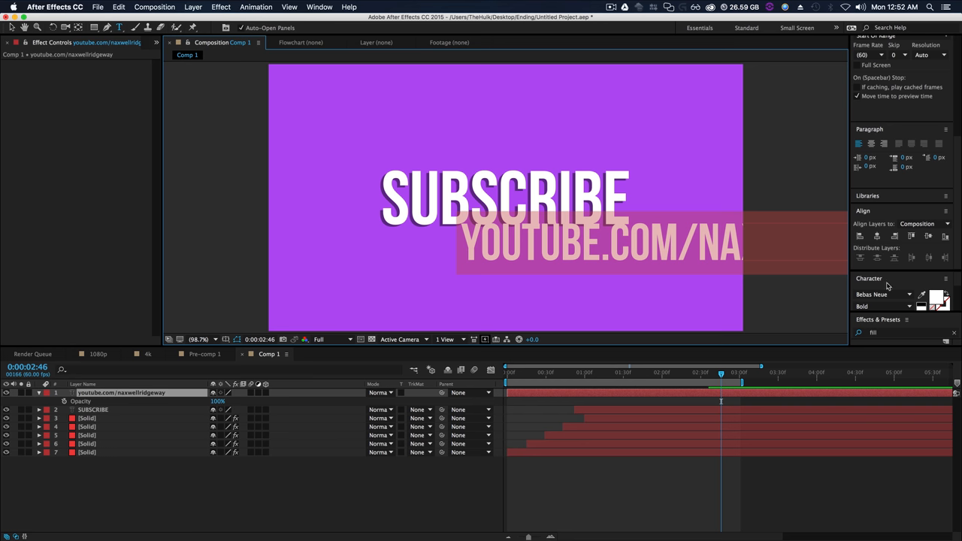
pyautogui.click(879, 294)
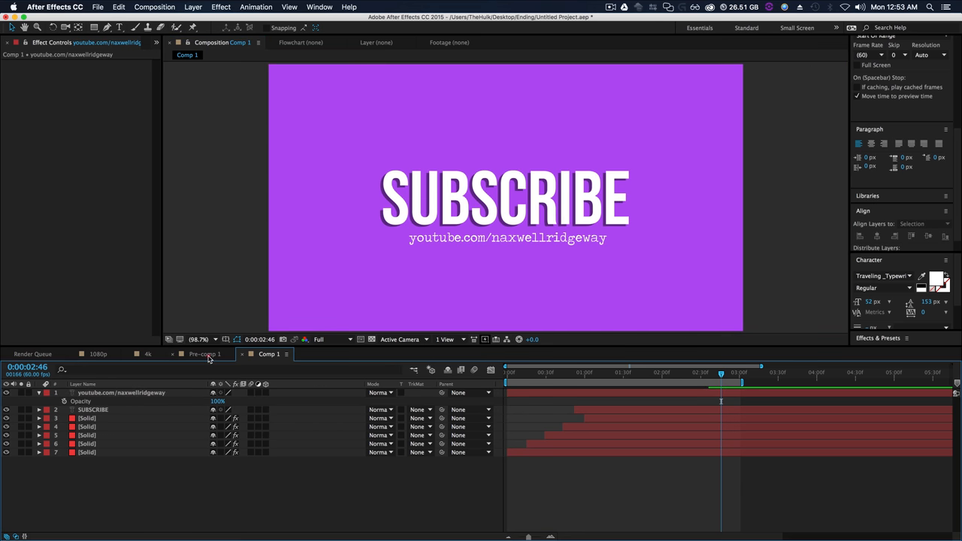
pyautogui.click(206, 354)
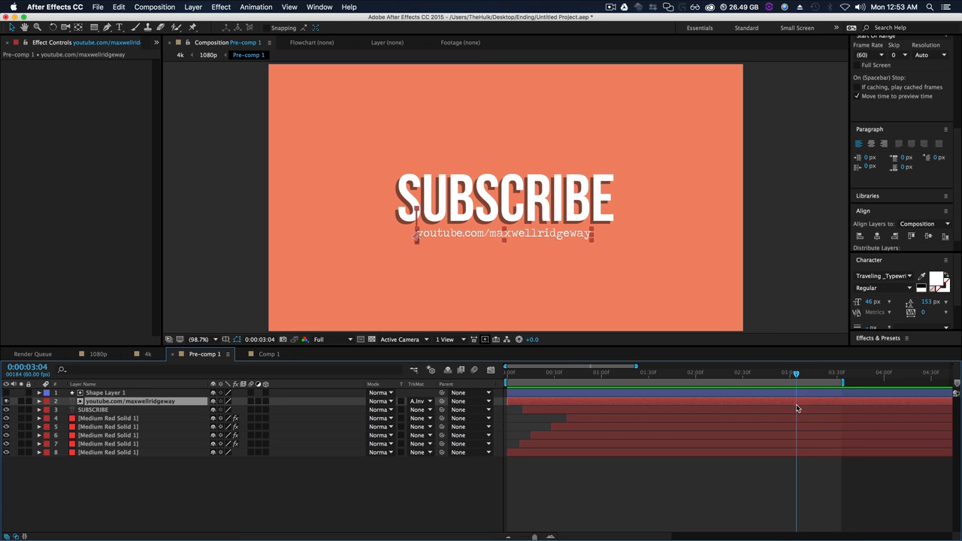
pyautogui.click(267, 354)
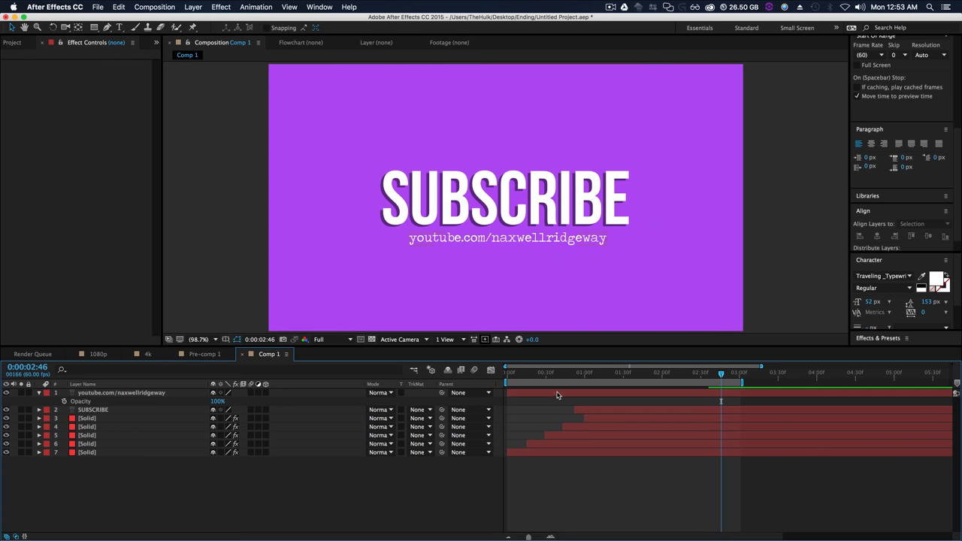
# Retype the URL correctly and keyframe its Position and a slight Rotation tilt around 2:50, shifted later in time.
pyautogui.click(120, 393)
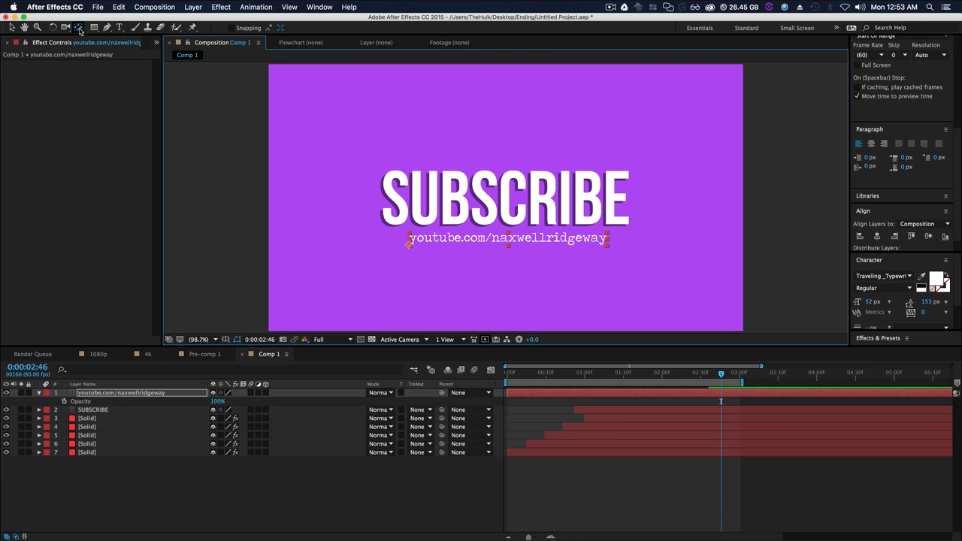
pyautogui.moveTo(79, 27)
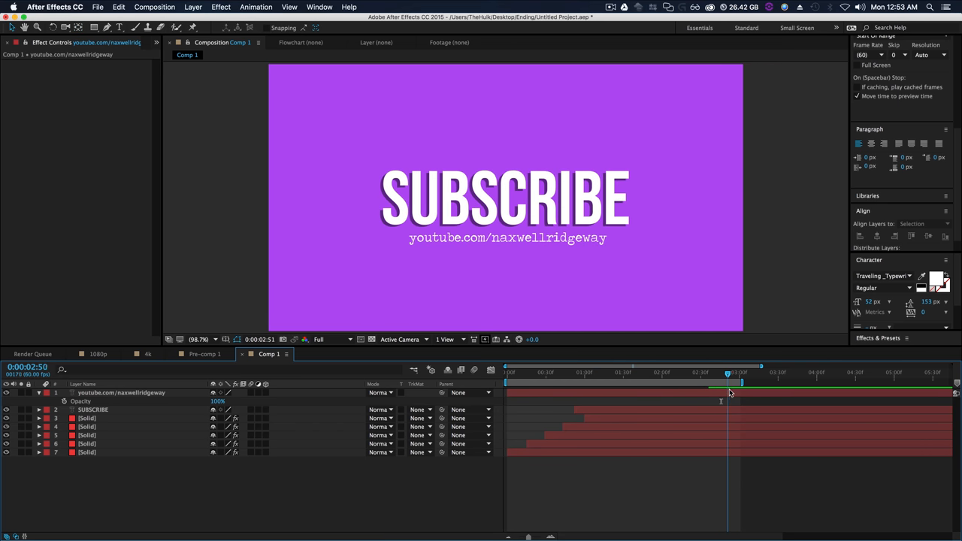
pyautogui.click(506, 237)
pyautogui.write('m')
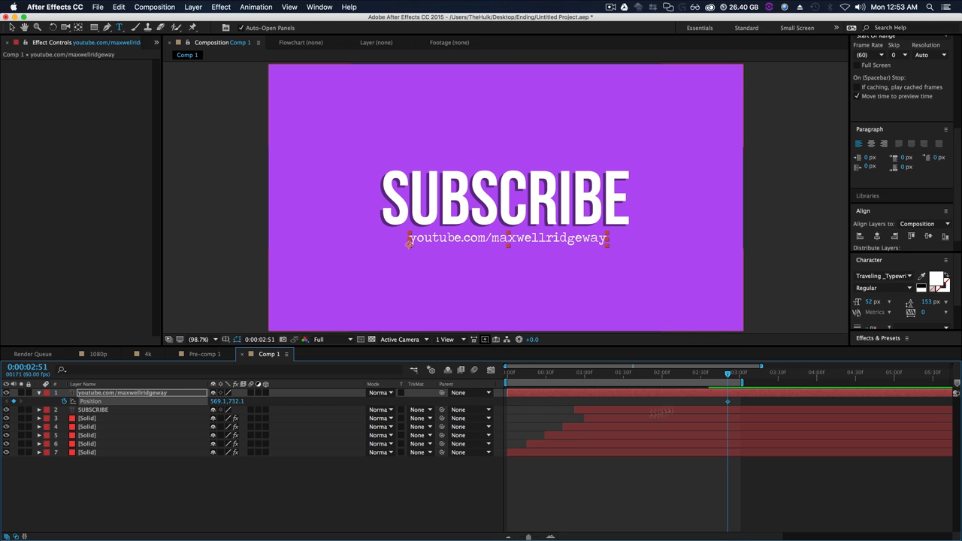
pyautogui.moveTo(726, 372)
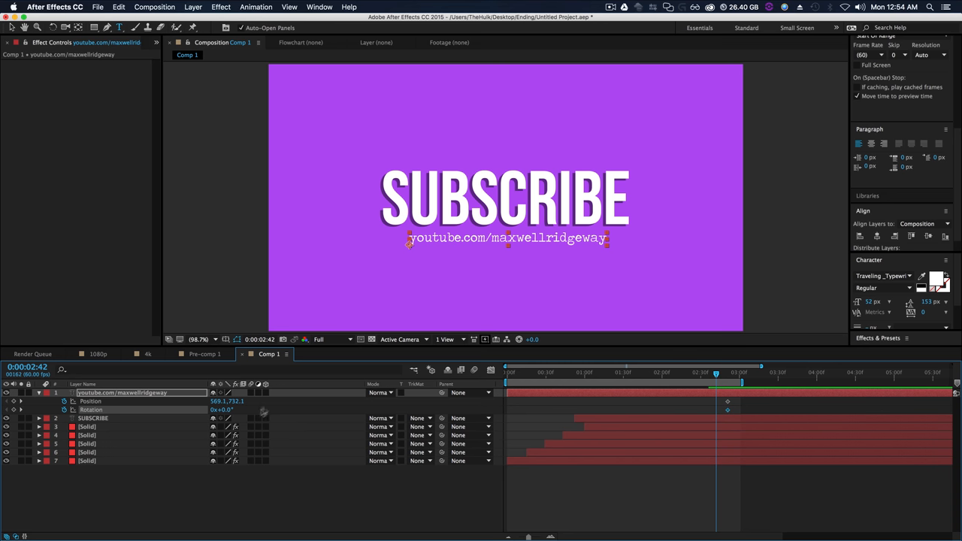
pyautogui.click(226, 409)
pyautogui.write('3')
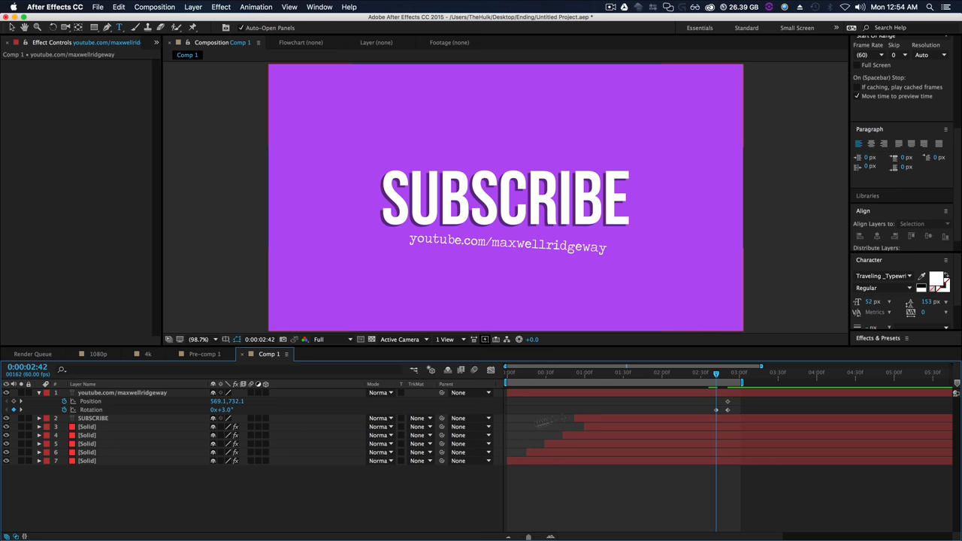
pyautogui.moveTo(716, 372); pyautogui.dragTo(720, 372)
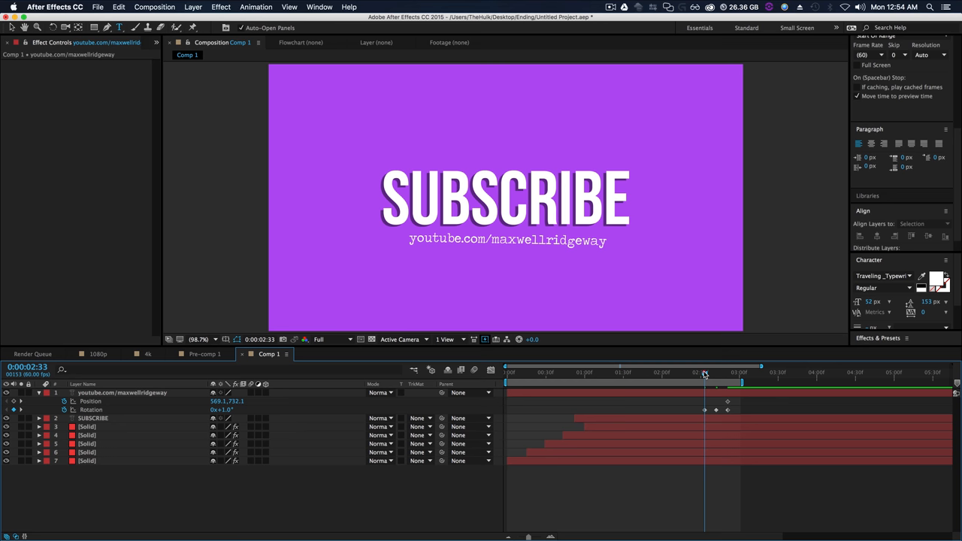
pyautogui.click(712, 373)
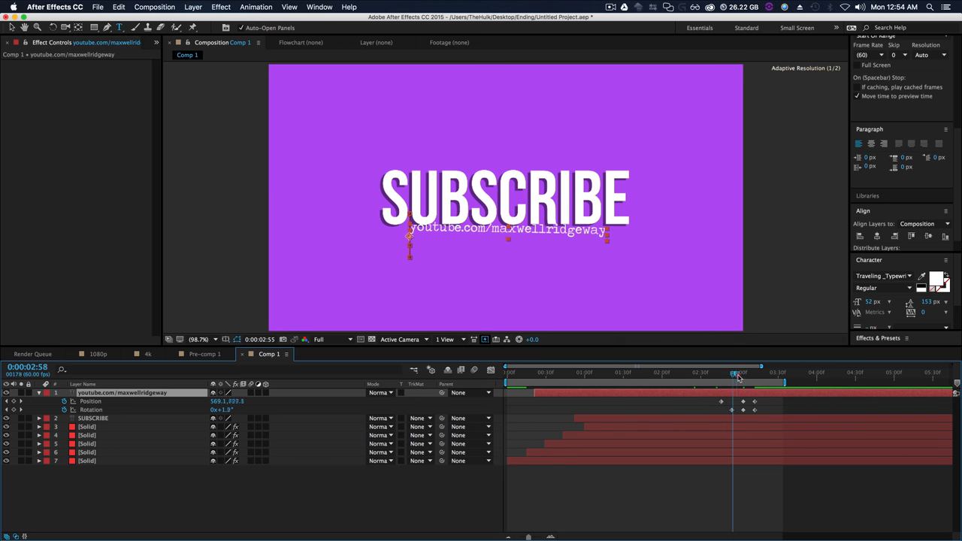
pyautogui.moveTo(740, 373); pyautogui.dragTo(724, 373)
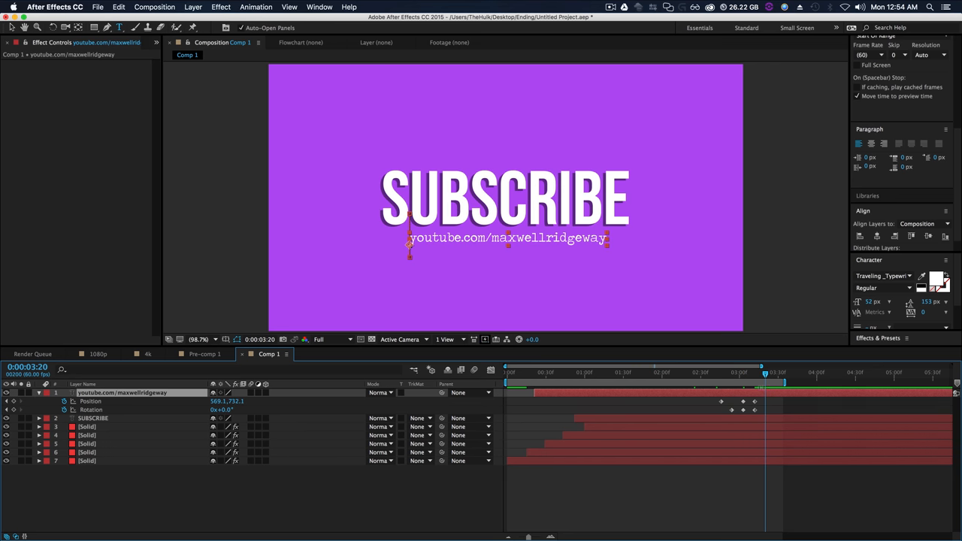
# Apply Keyframe Assistant > Easy Ease to the URL's position and rotation keyframes.
pyautogui.rightClick(728, 402)
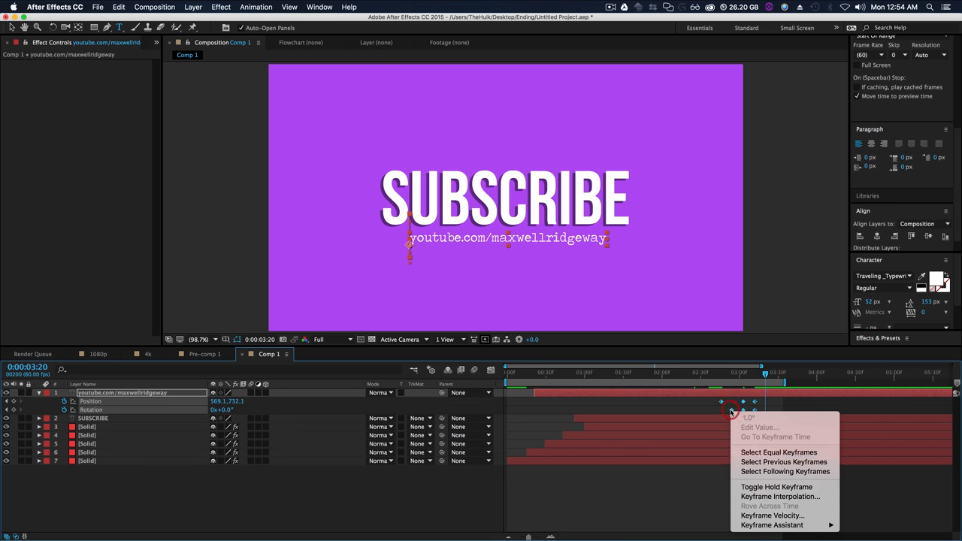
pyautogui.moveTo(778, 526)
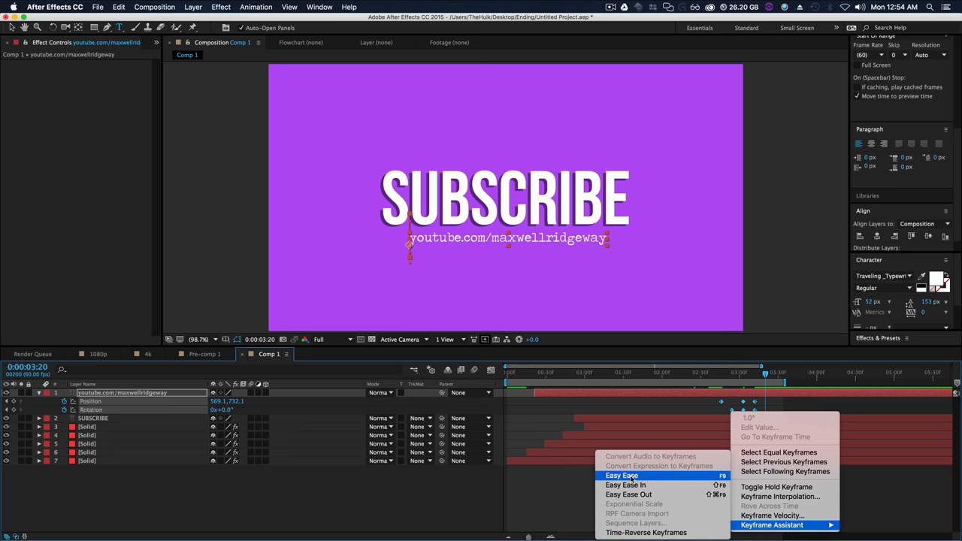
pyautogui.click(626, 475)
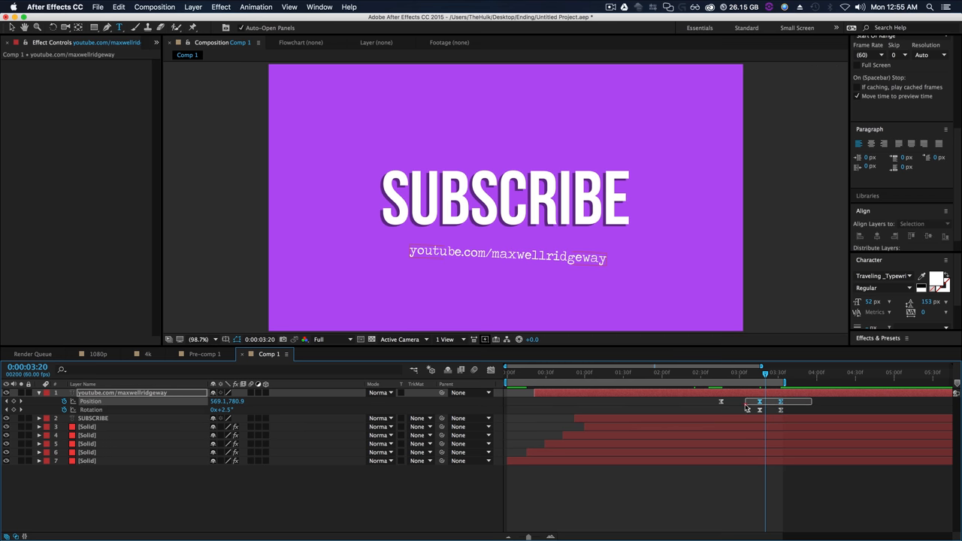
pyautogui.click(756, 414)
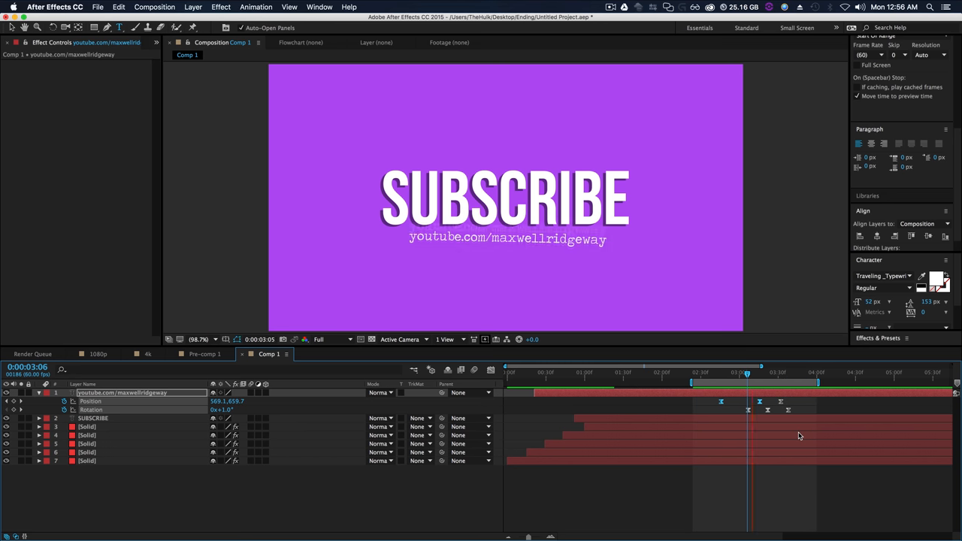
# Limit the work area to the URL animation and scrub through it to review the swing and final pose.
pyautogui.moveTo(746, 373); pyautogui.dragTo(717, 373)
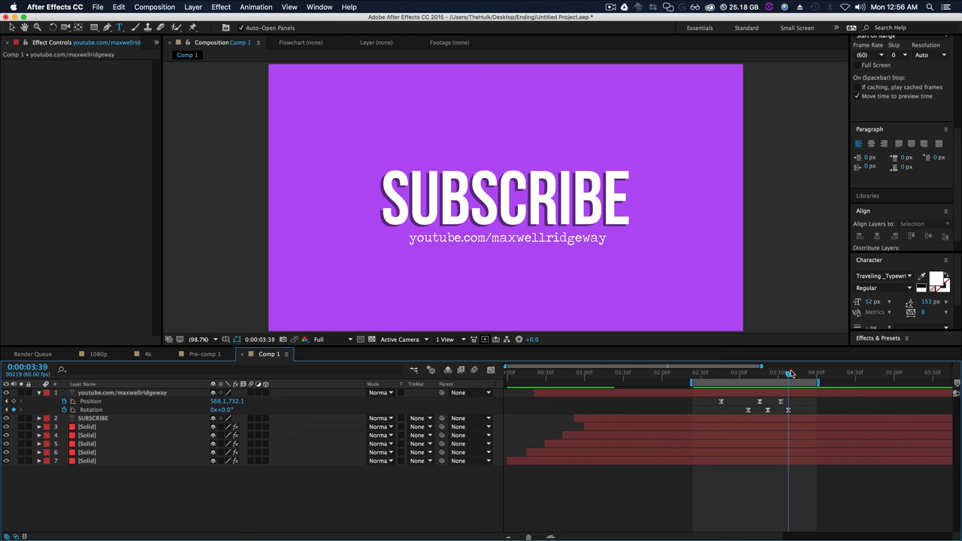
pyautogui.moveTo(789, 371); pyautogui.dragTo(774, 372)
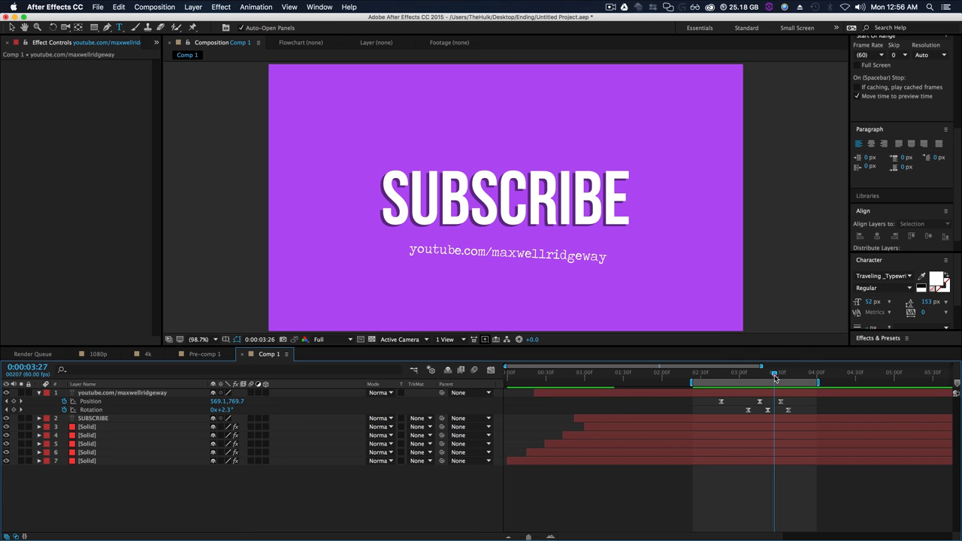
pyautogui.moveTo(774, 373); pyautogui.dragTo(770, 374)
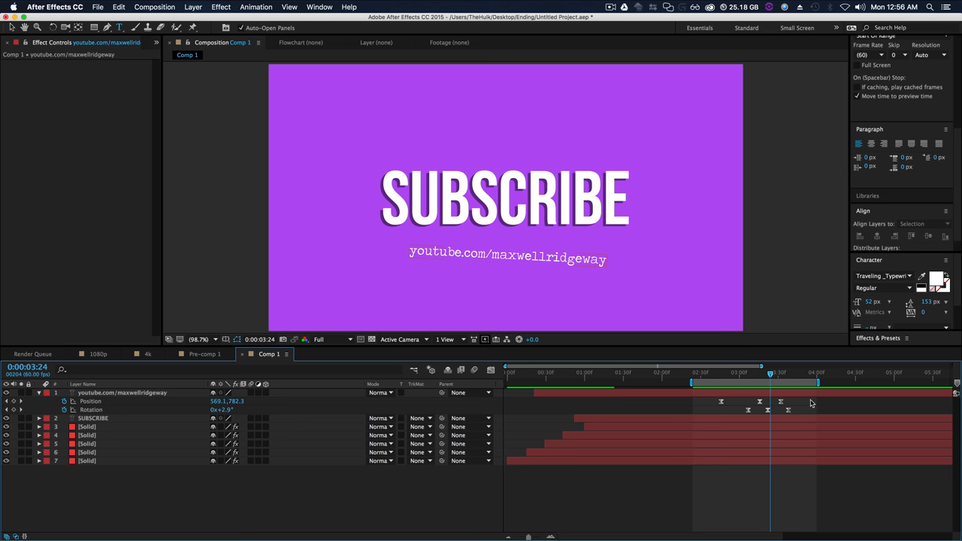
pyautogui.moveTo(804, 403)
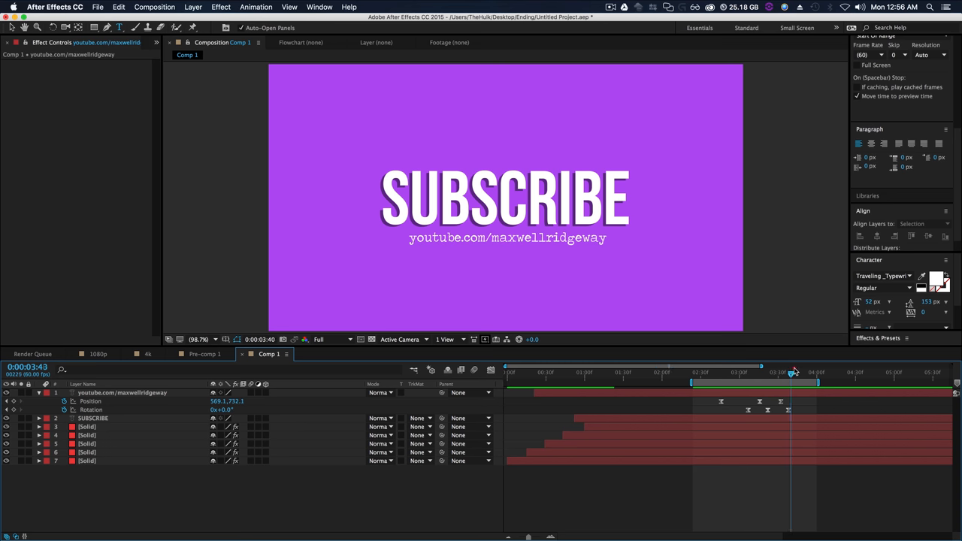
pyautogui.moveTo(791, 372); pyautogui.dragTo(729, 372)
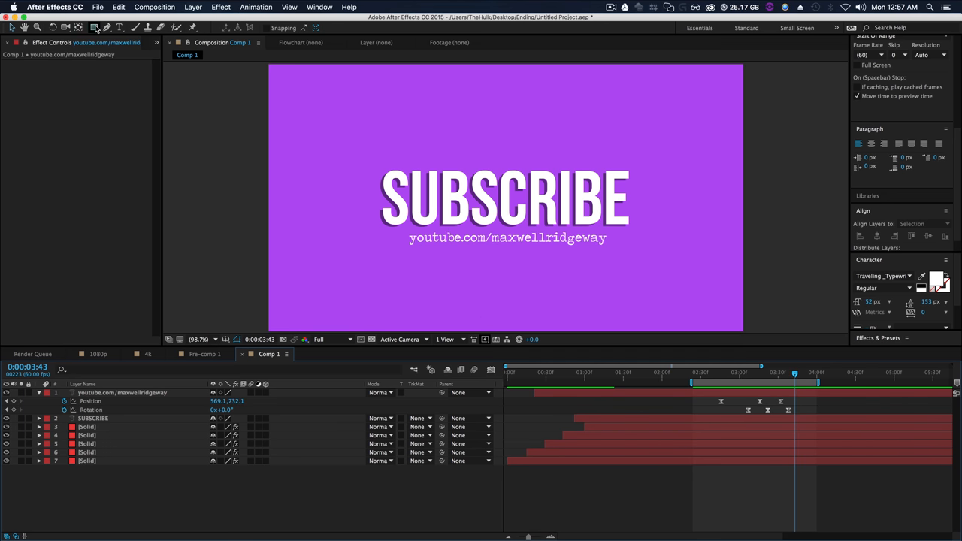
# Draw a rectangle shape layer over the title and set the URL layer's TrkMat to Alpha Inverted Matte.
pyautogui.click(108, 27)
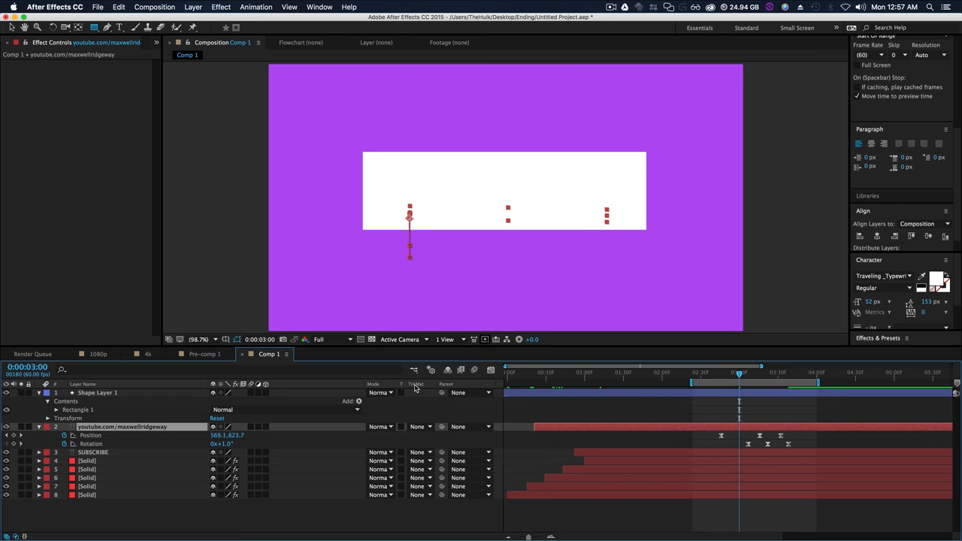
pyautogui.click(417, 427)
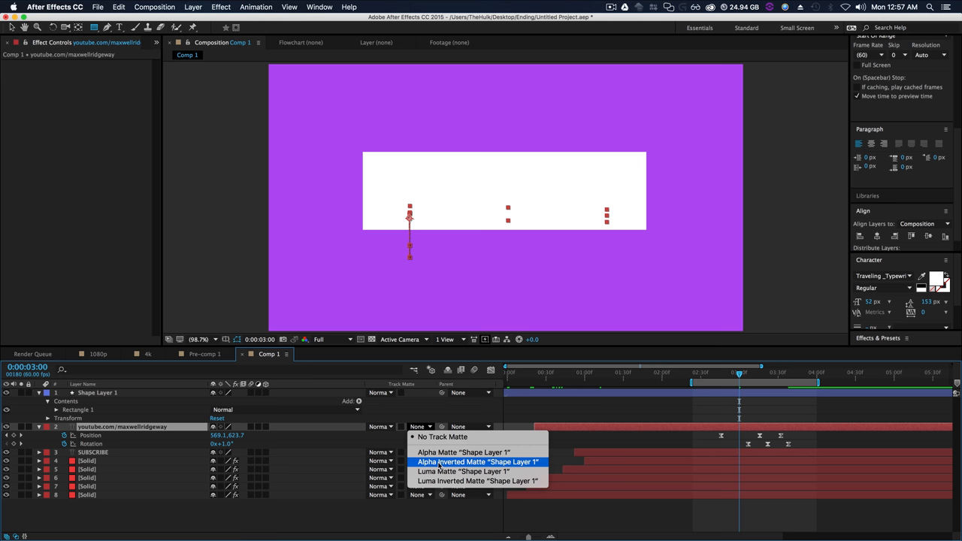
pyautogui.click(481, 461)
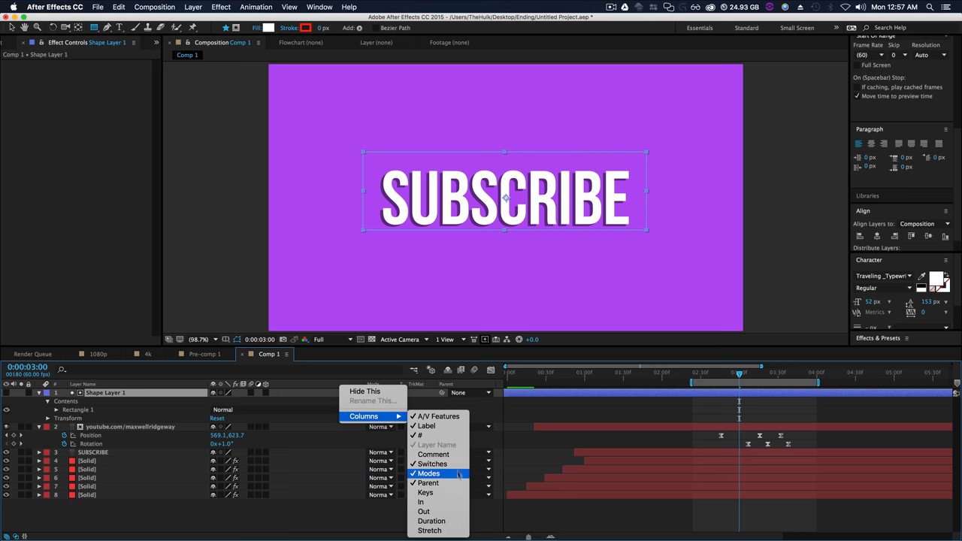
pyautogui.click(427, 474)
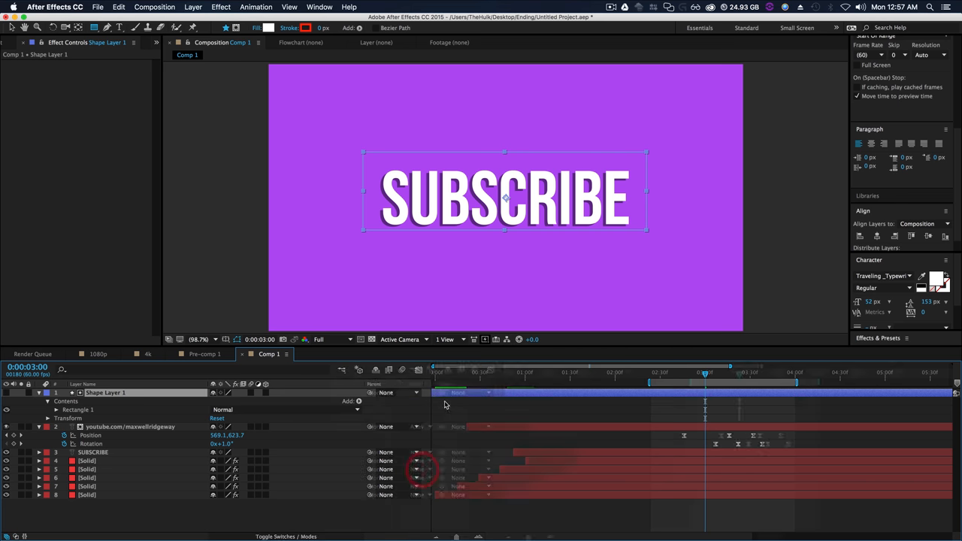
pyautogui.click(416, 426)
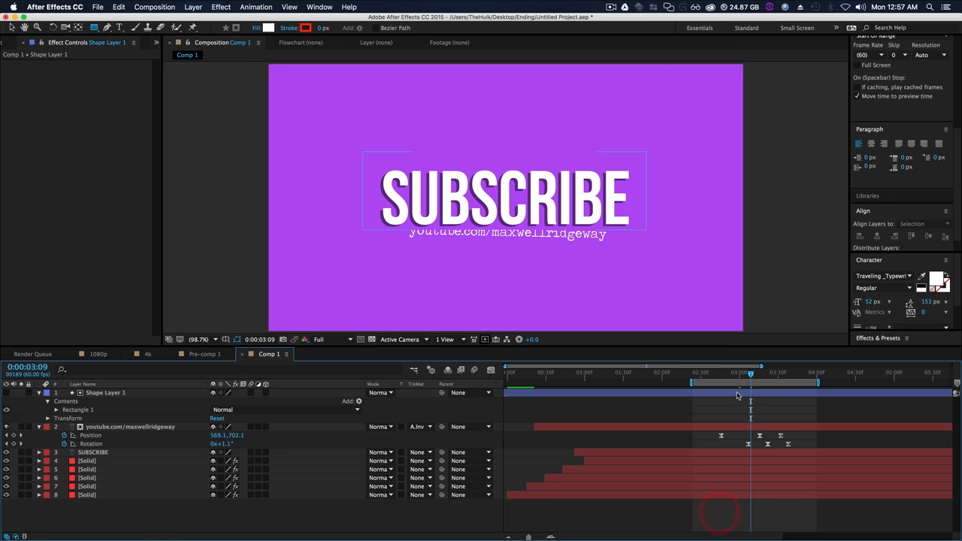
# Add a mask to Shape Layer 1 and scrub later in time to check the URL reveals fully.
pyautogui.click(100, 393)
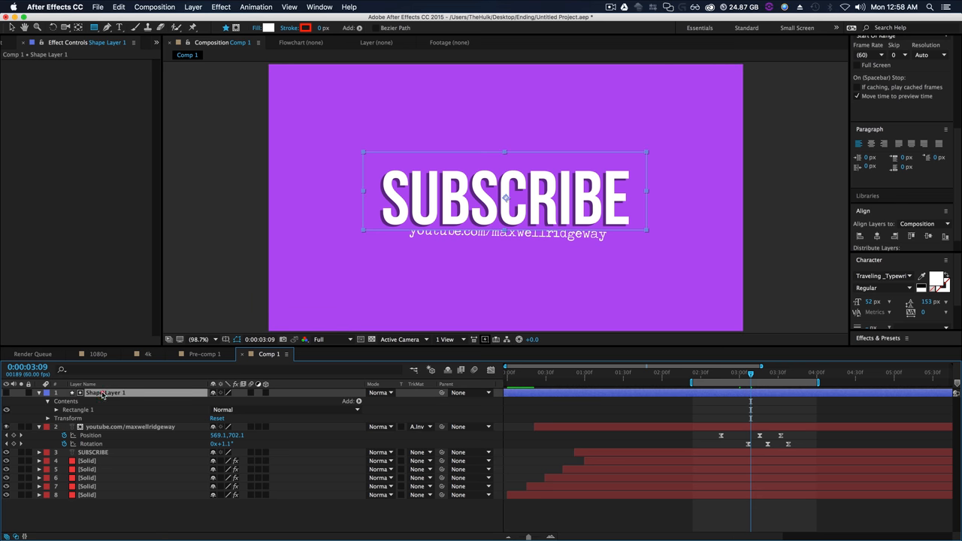
pyautogui.rightClick(101, 393)
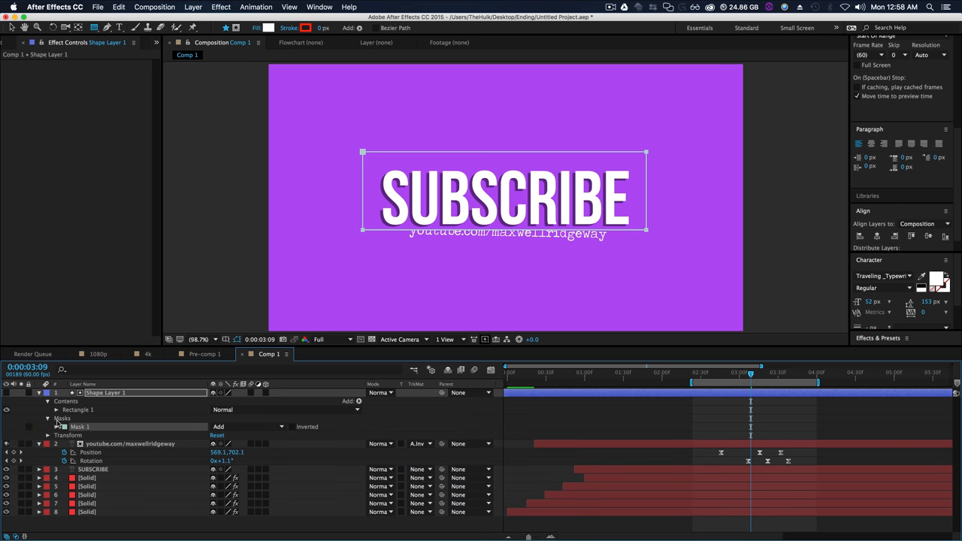
pyautogui.click(57, 427)
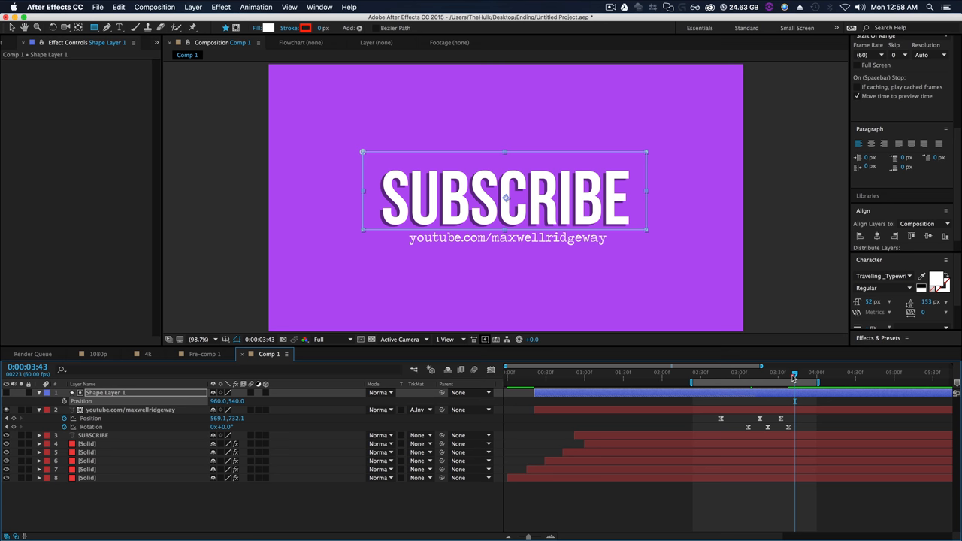
pyautogui.moveTo(794, 373); pyautogui.dragTo(738, 374)
pyautogui.write('cc fo')
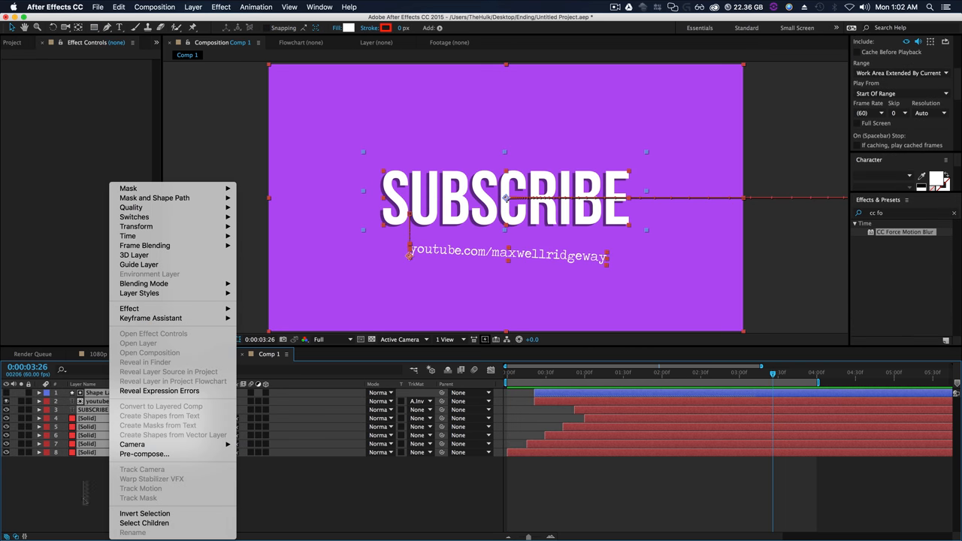
# Pre-compose all the end-screen layers into Pre-comp 2.
pyautogui.click(145, 454)
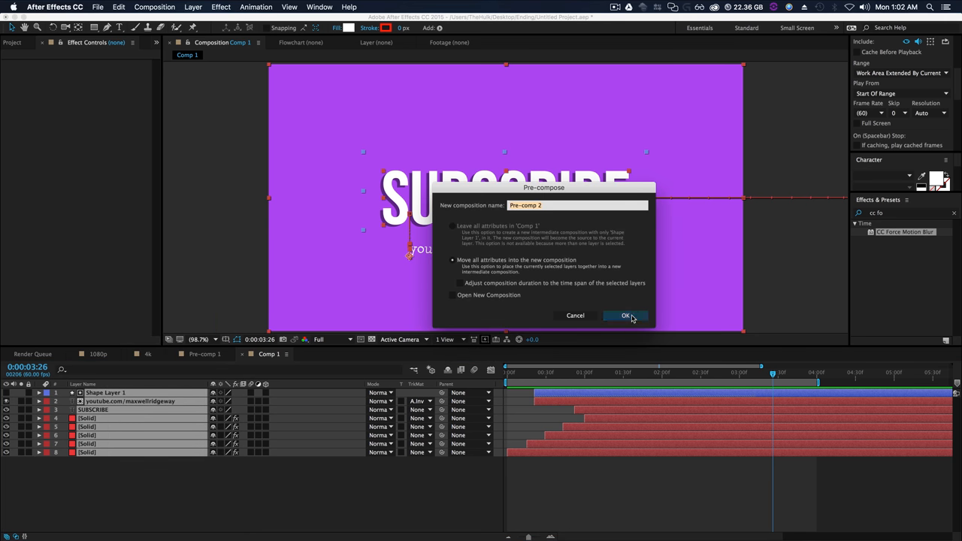
pyautogui.click(623, 315)
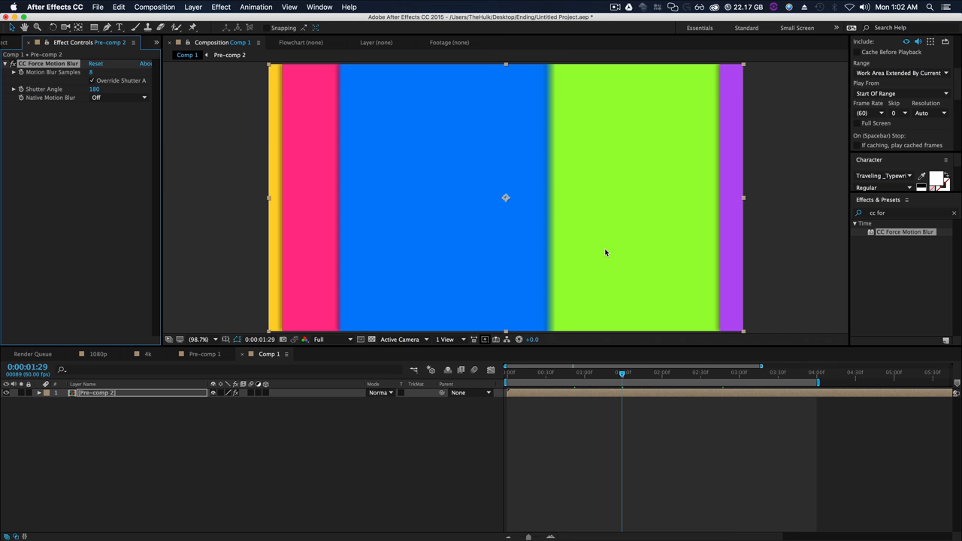
pyautogui.moveTo(214, 453)
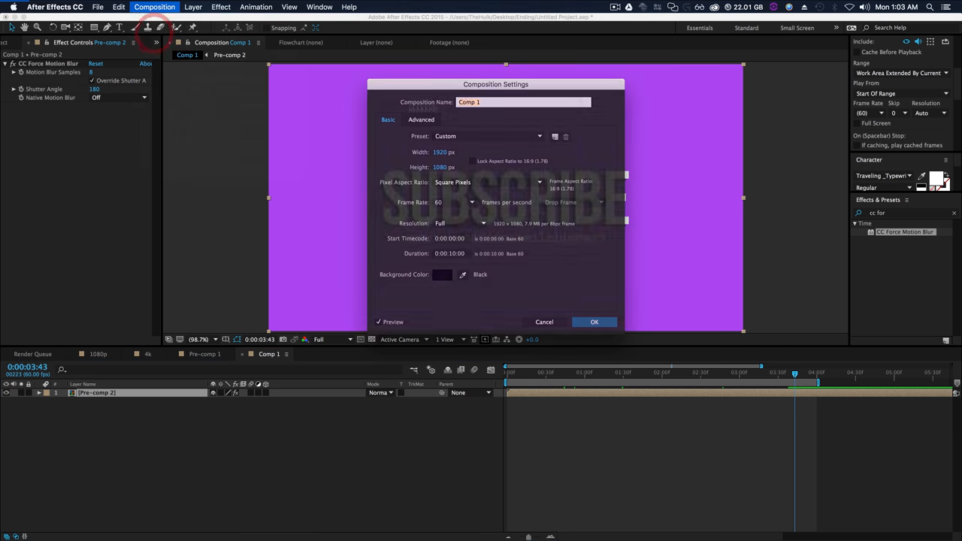
# Rename Comp 1 to 1080p in Composition Settings.
pyautogui.write('1080p')
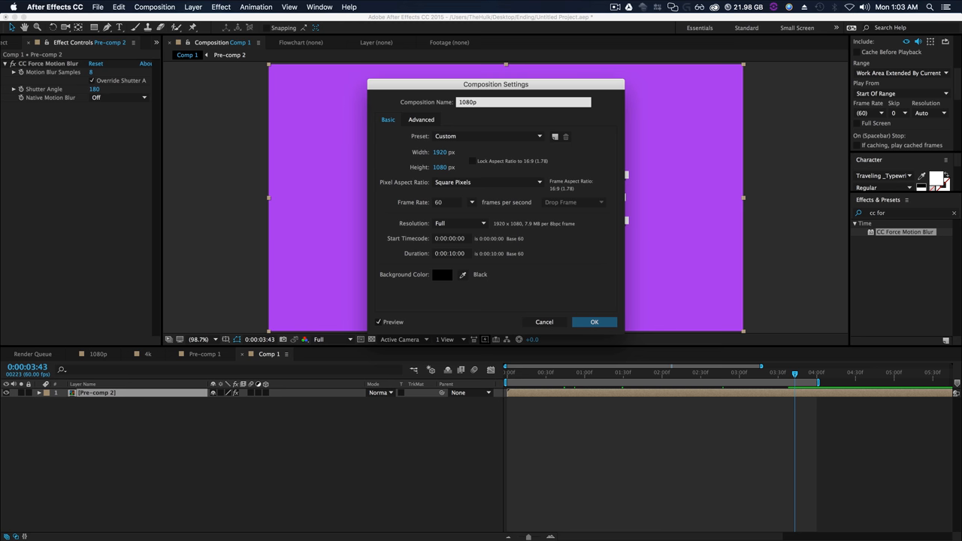
pyautogui.click(594, 321)
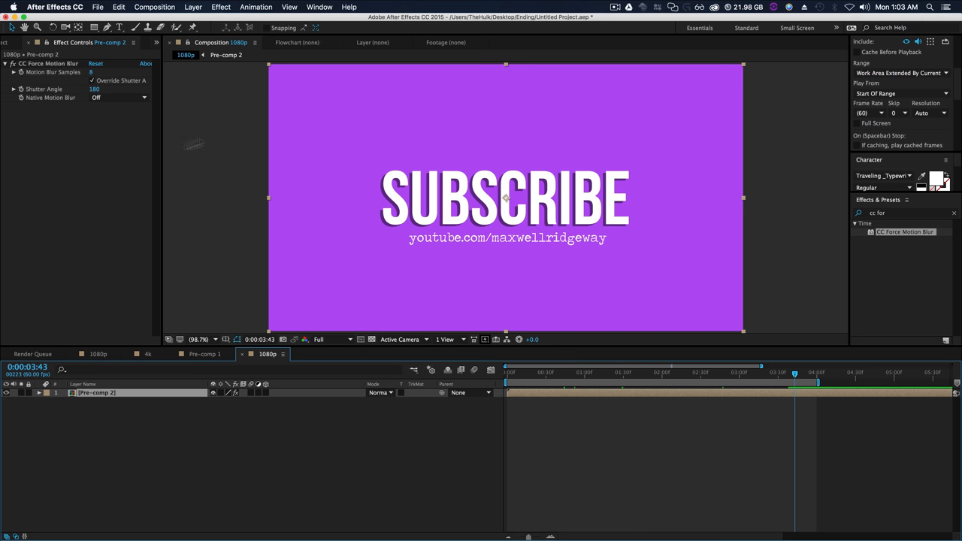
pyautogui.click(18, 43)
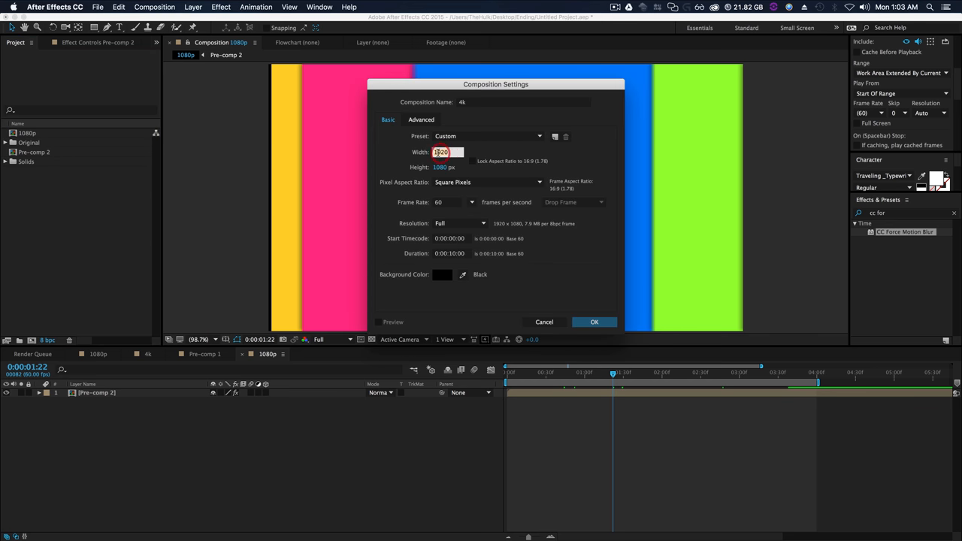
# Set the 4k composition to Width 3840 and Height 2160 and confirm.
pyautogui.write('3840')
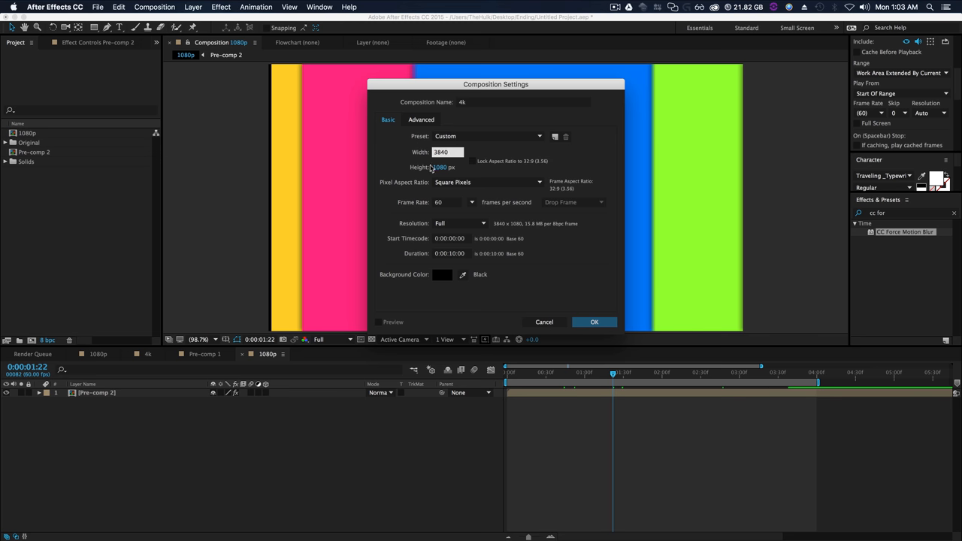
pyautogui.write('2160')
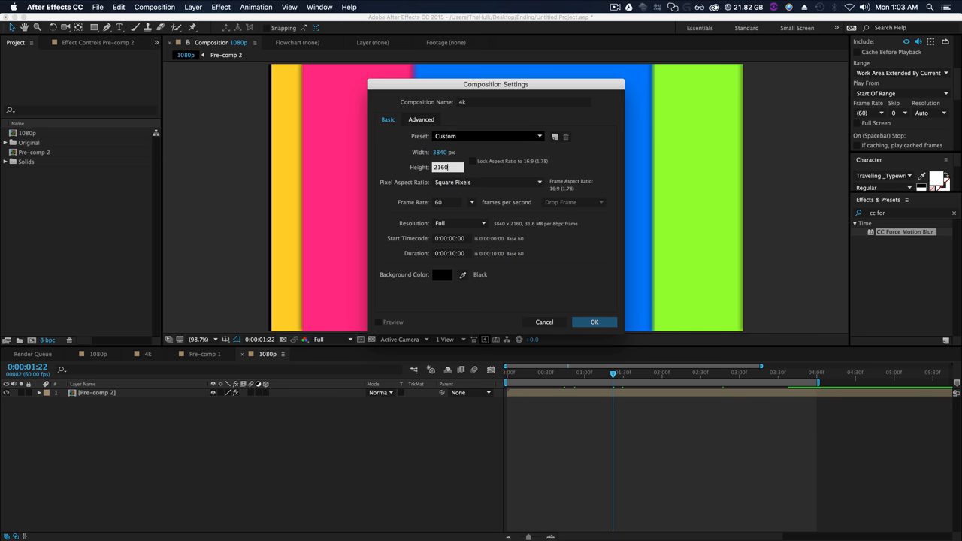
pyautogui.click(594, 321)
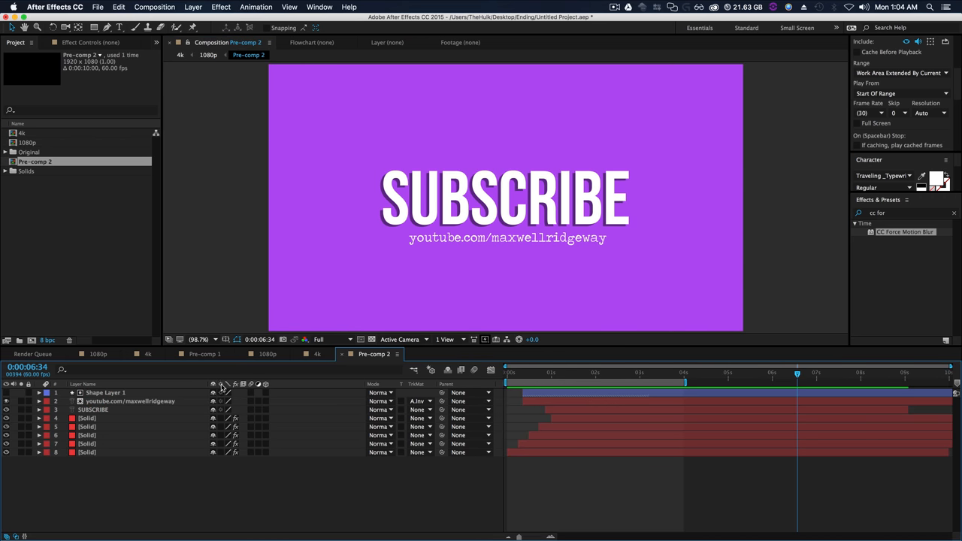
pyautogui.moveTo(222, 392)
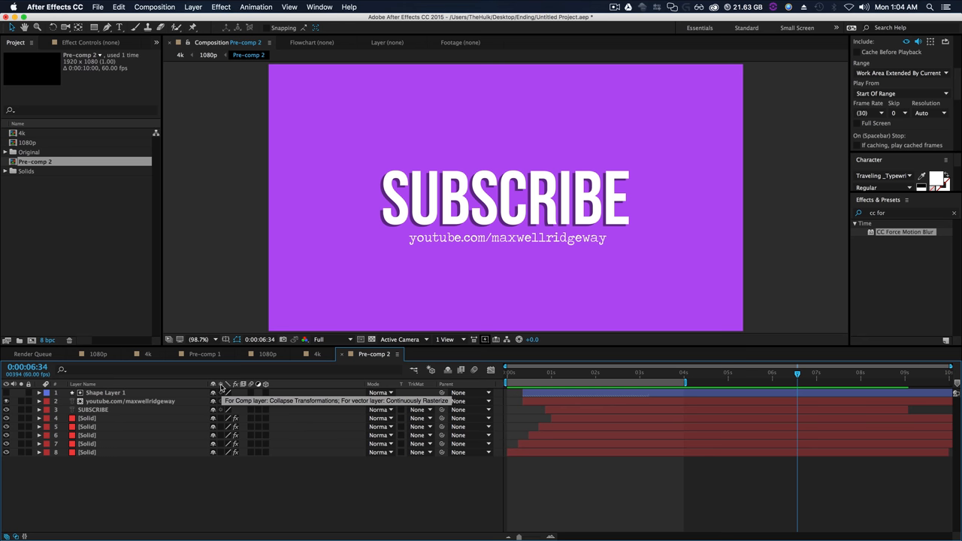
pyautogui.moveTo(212, 382)
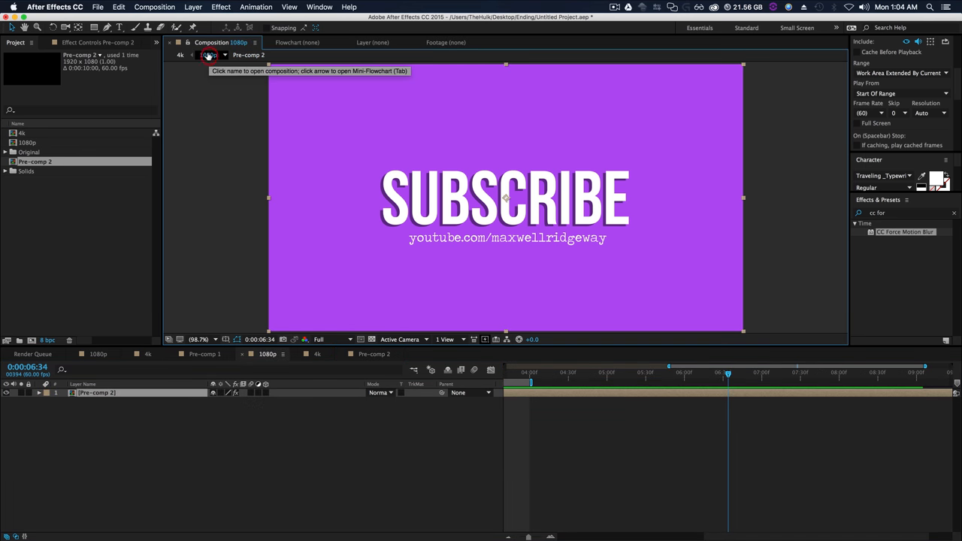
pyautogui.moveTo(222, 396)
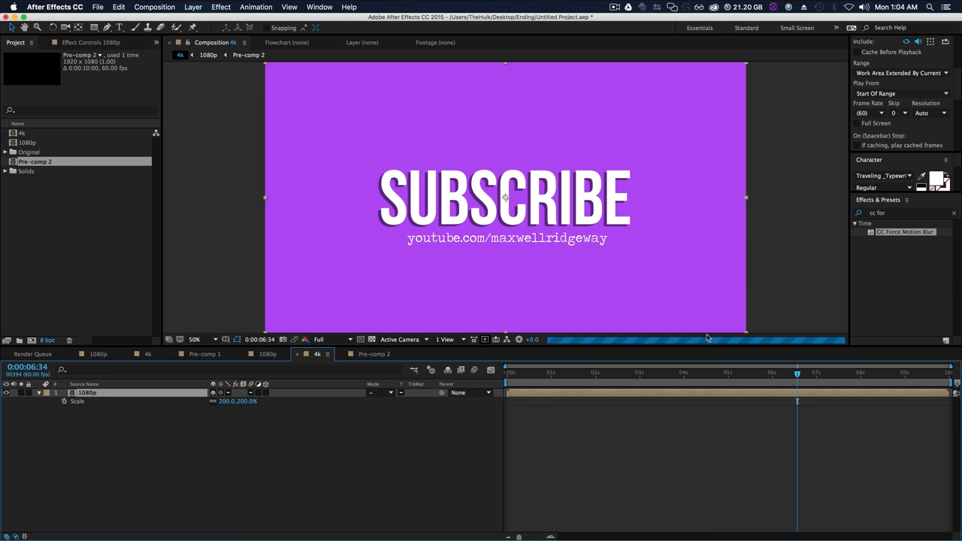
pyautogui.moveTo(714, 372)
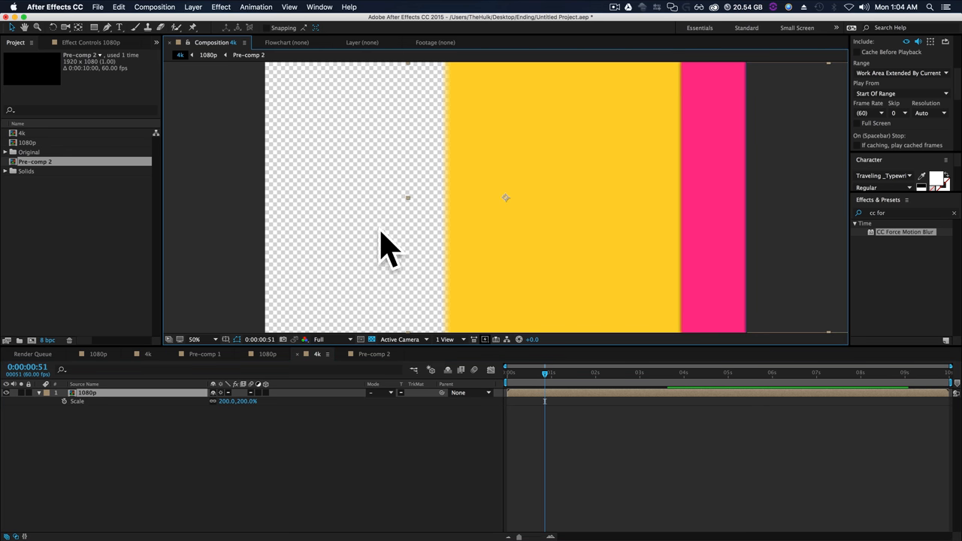
pyautogui.moveTo(377, 110)
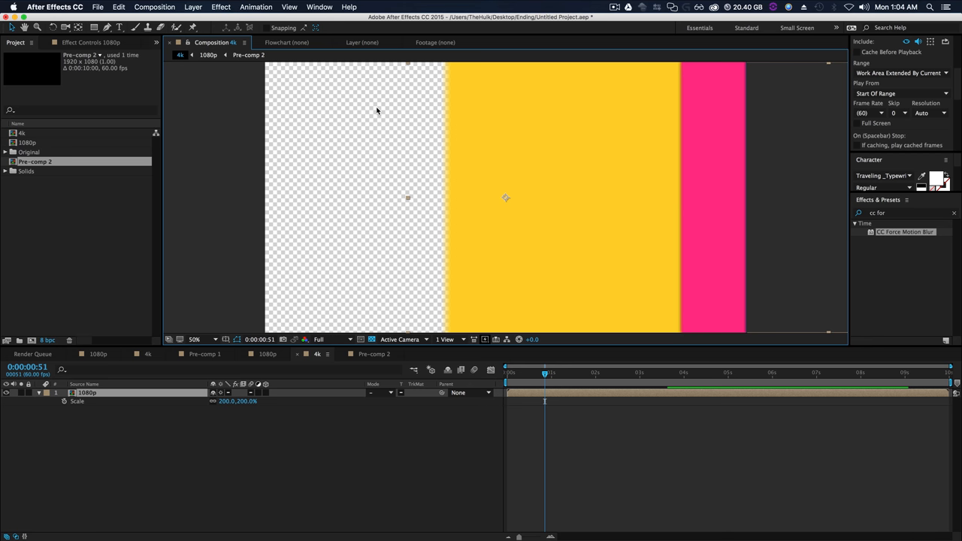
pyautogui.moveTo(398, 143)
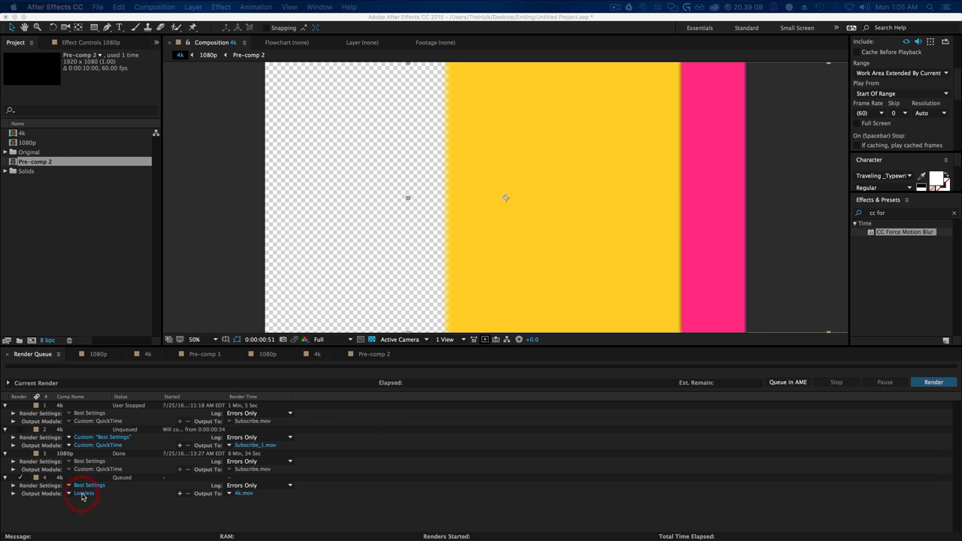
# Set the 4k render item's QuickTime output module channels to RGB + Alpha.
pyautogui.click(84, 493)
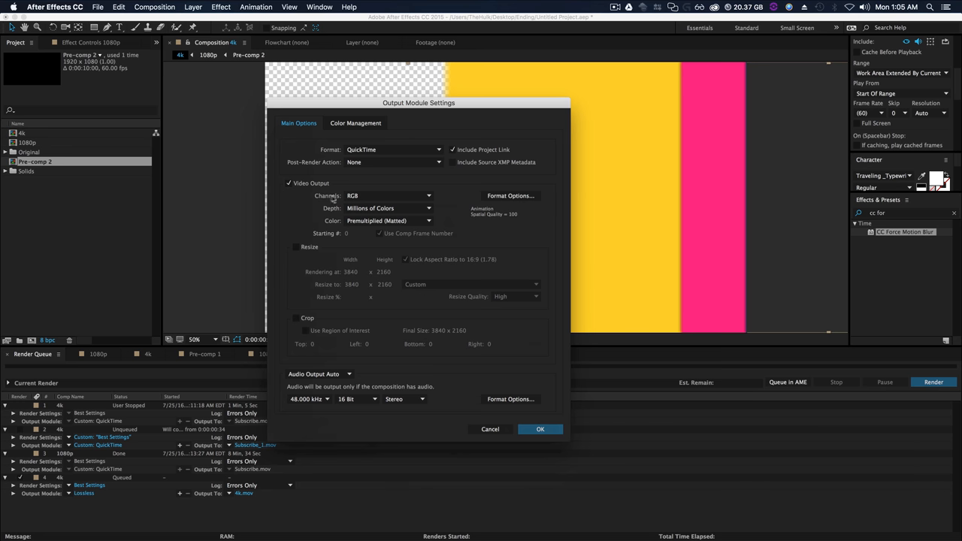
pyautogui.click(385, 196)
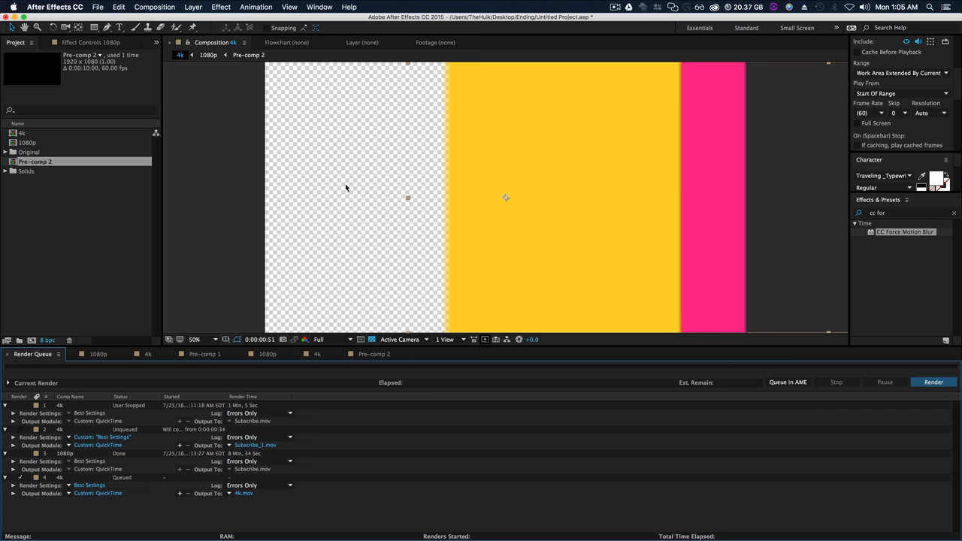
pyautogui.moveTo(380, 215)
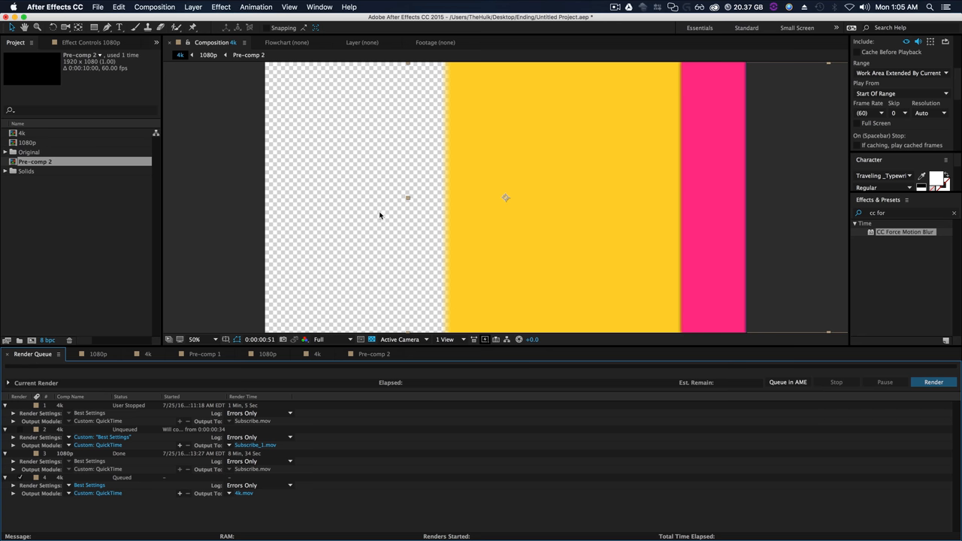
pyautogui.moveTo(429, 182)
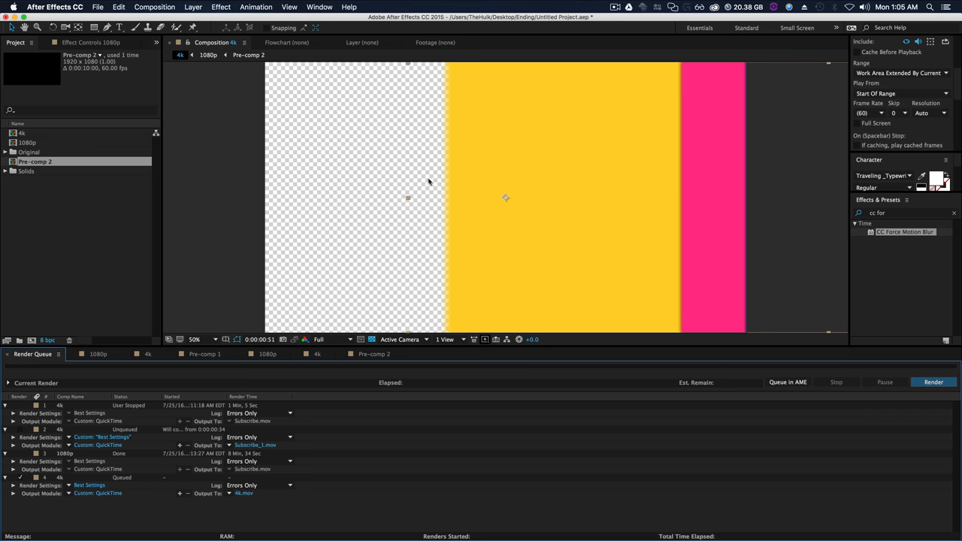
pyautogui.moveTo(419, 139)
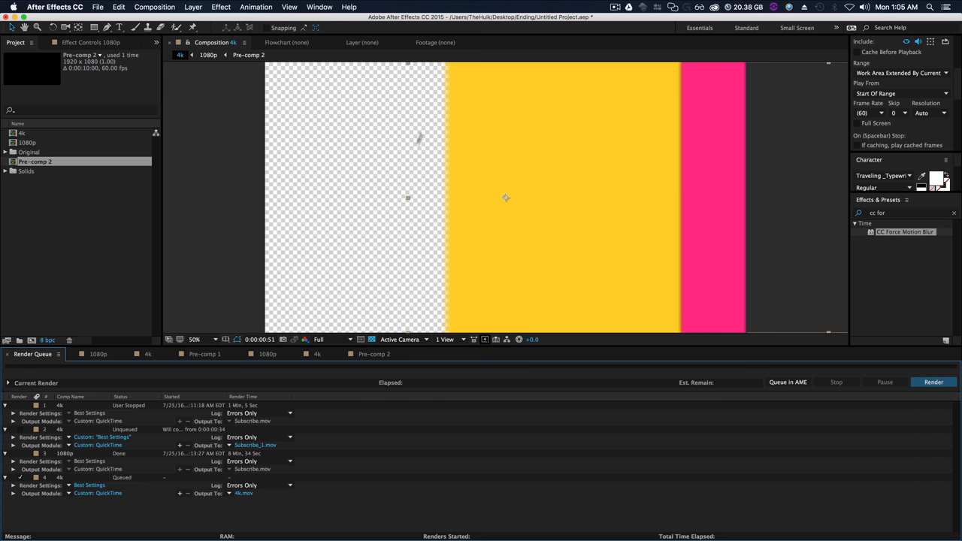
pyautogui.moveTo(362, 276)
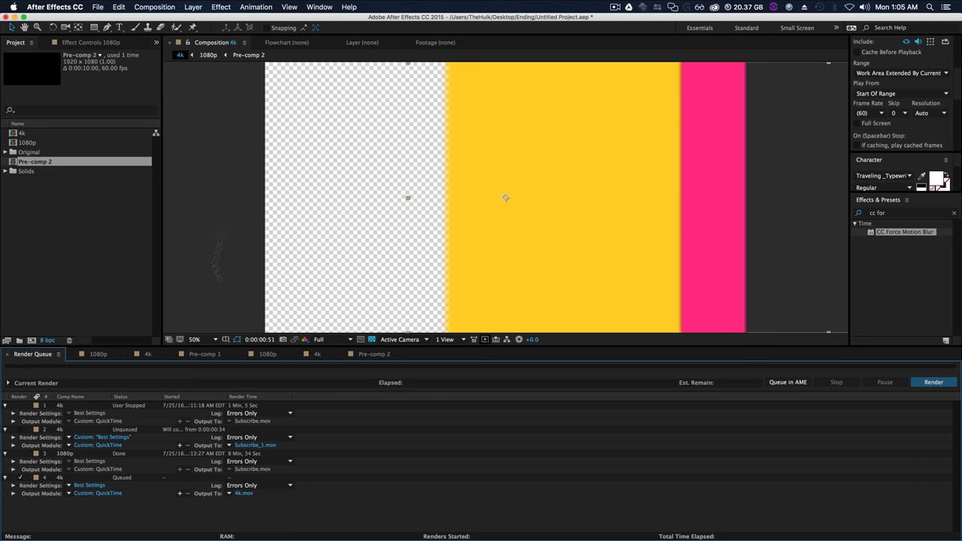
pyautogui.moveTo(487, 197)
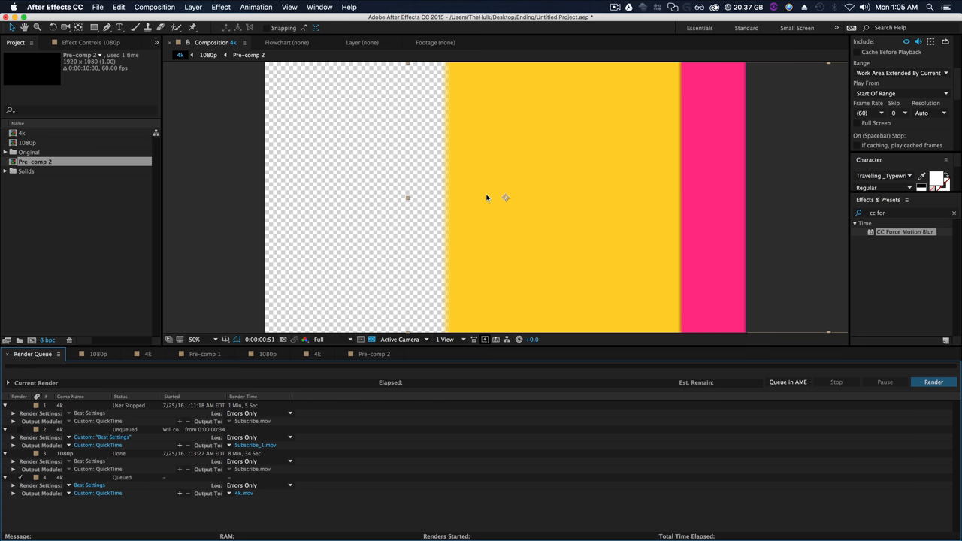
pyautogui.moveTo(529, 272)
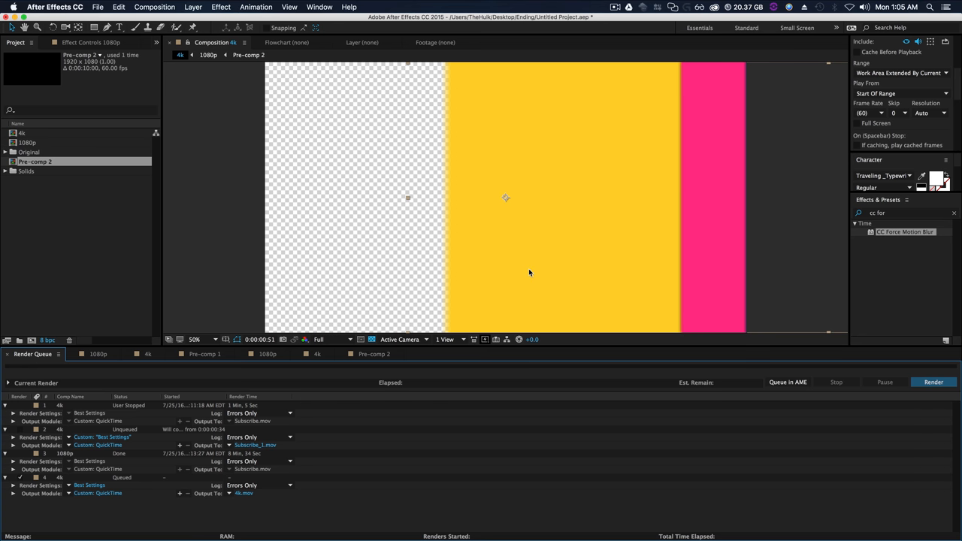
pyautogui.moveTo(539, 243)
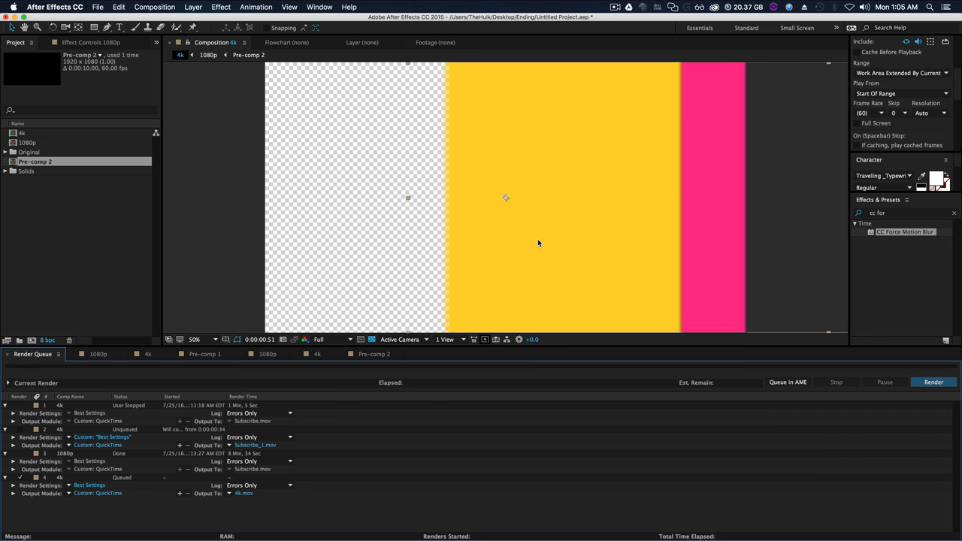
pyautogui.moveTo(113, 385)
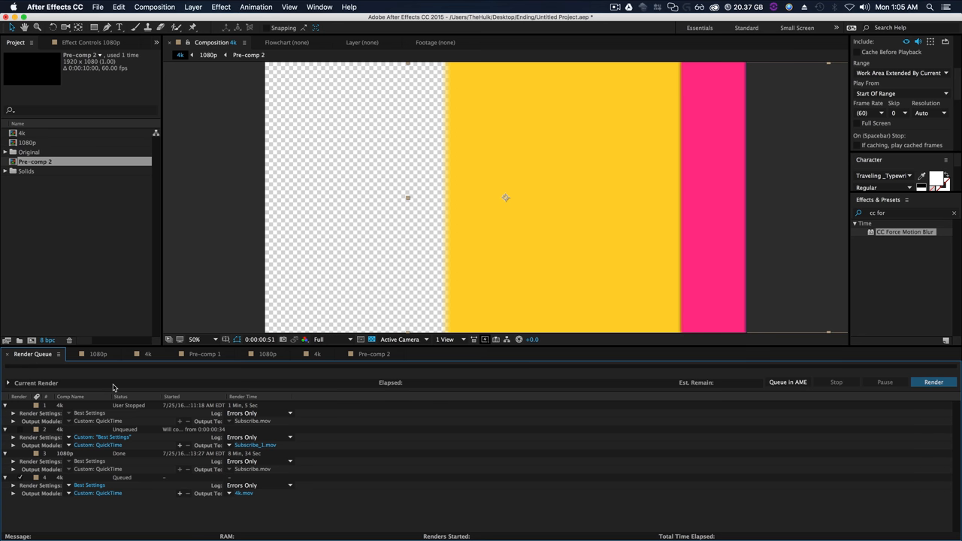